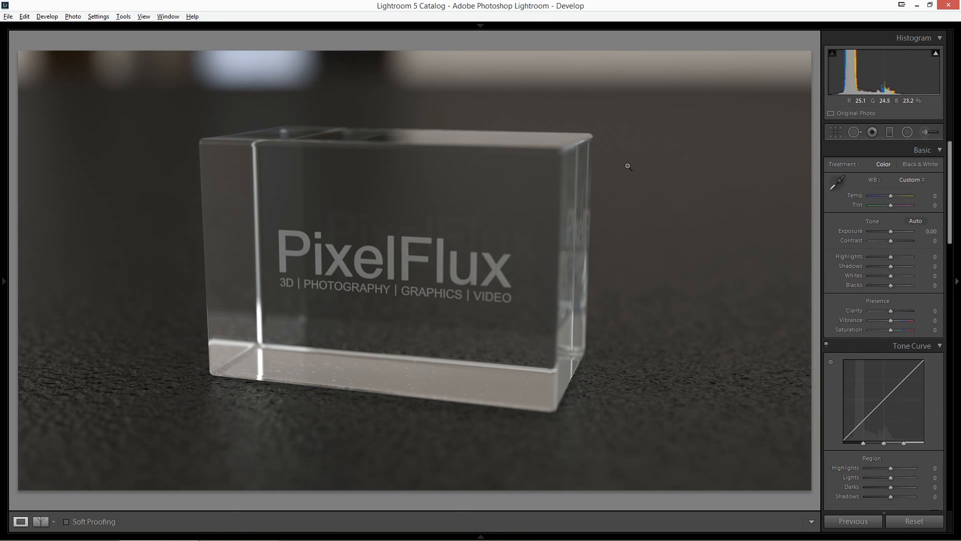
mouse_move(587, 283)
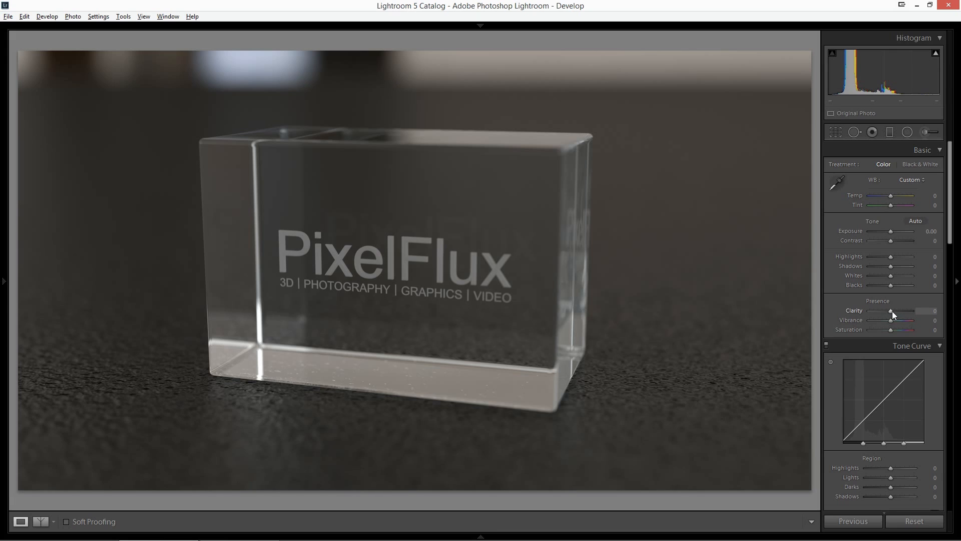
mouse_move(145, 371)
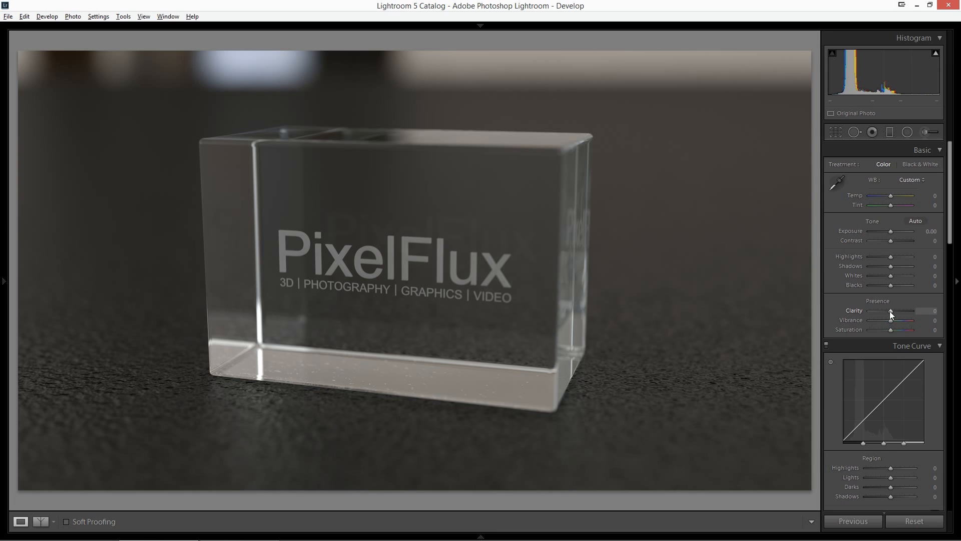
Raise Clarity in the Presence section all the way to +100
drag(889, 313, 894, 313)
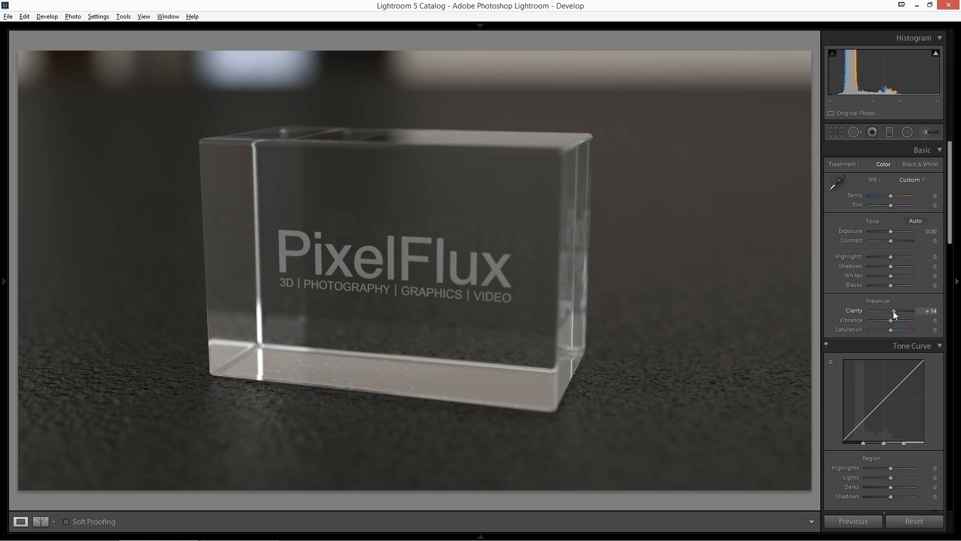
drag(893, 314, 913, 314)
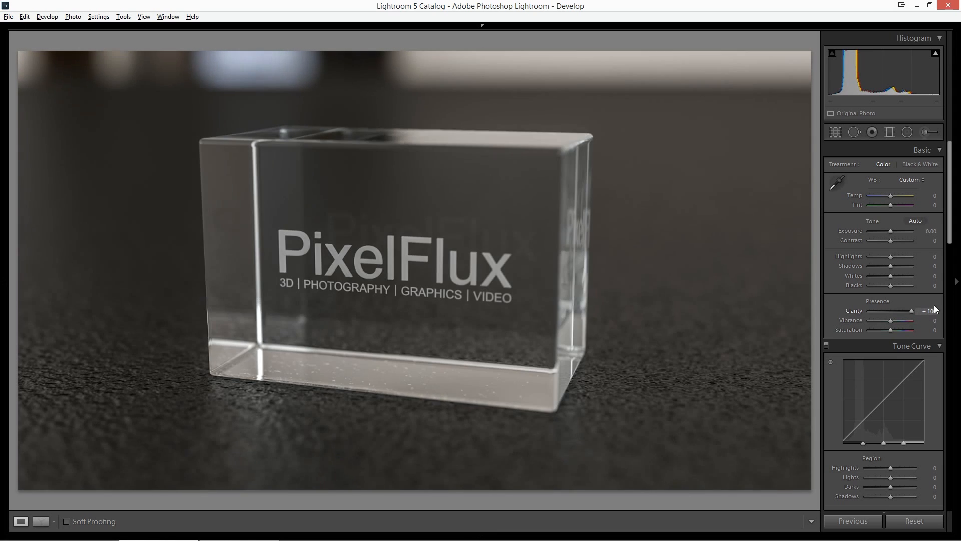
drag(910, 310, 925, 310)
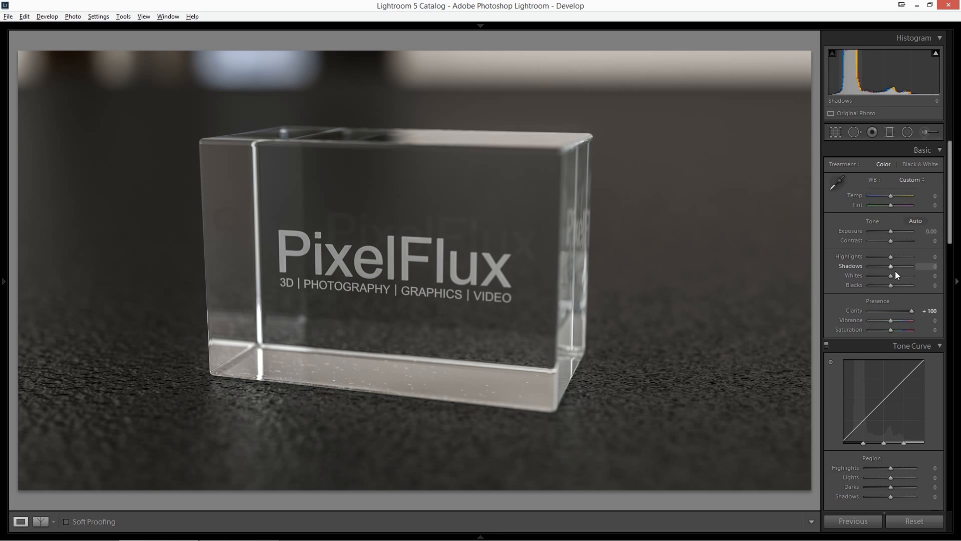
Keep Clarity at +100, add a touch of contrast, set Highlights +31 and Shadows -100
drag(913, 310, 897, 310)
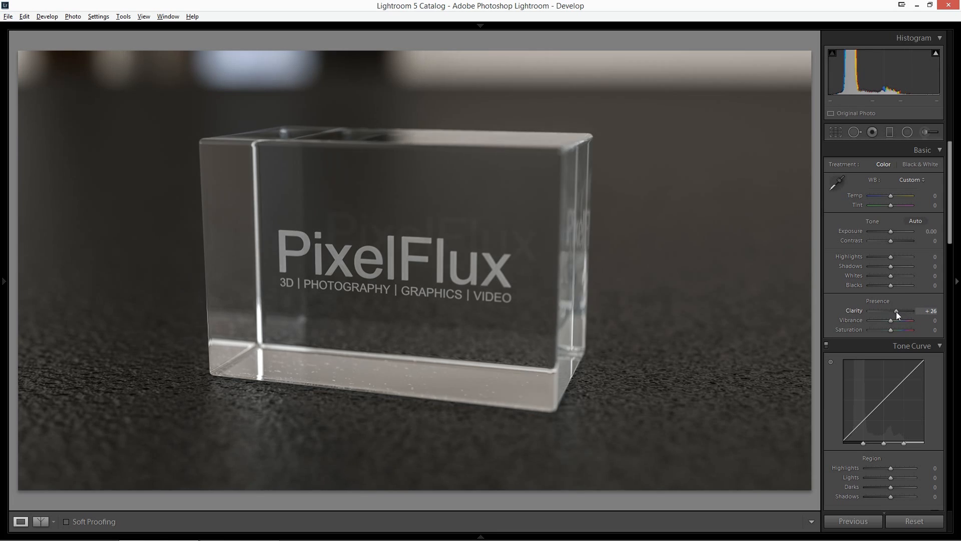
drag(898, 310, 913, 311)
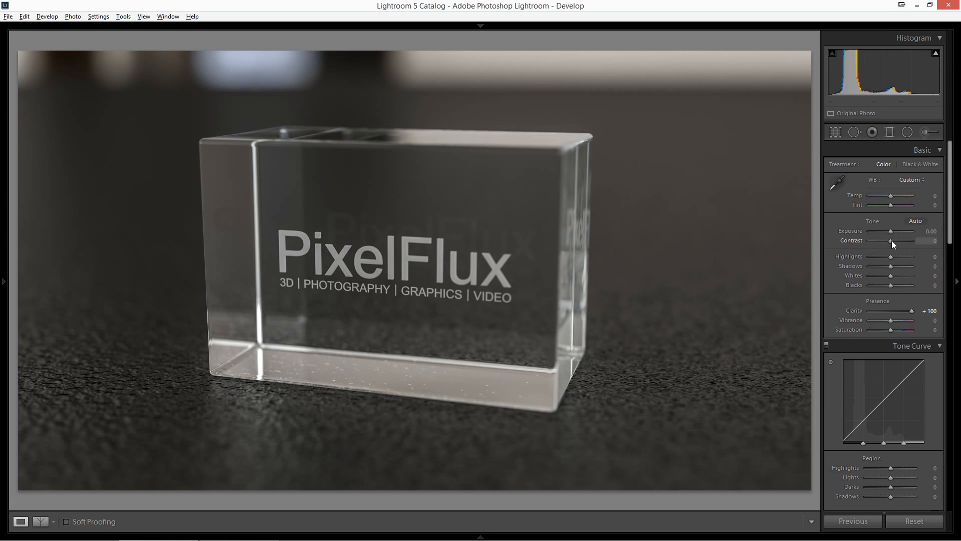
drag(891, 240, 895, 240)
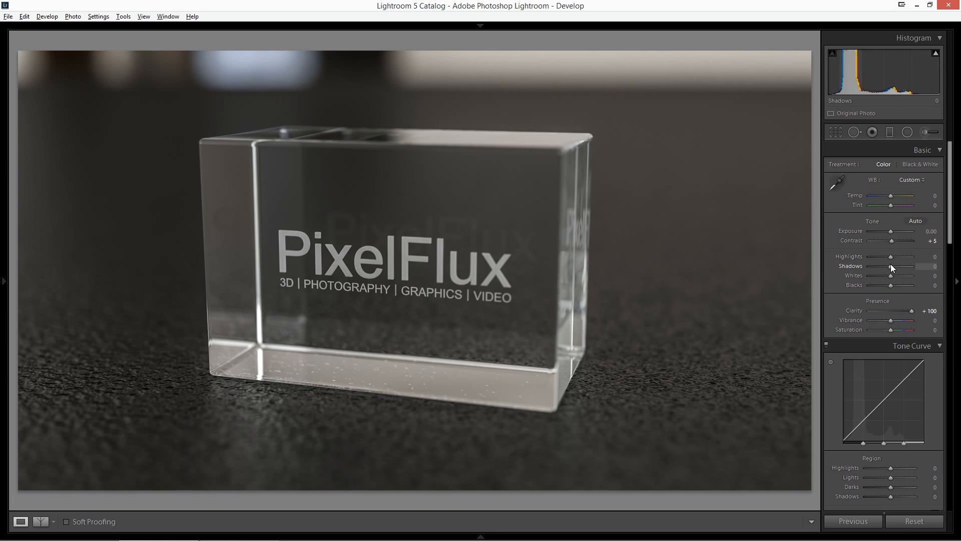
drag(891, 256, 913, 257)
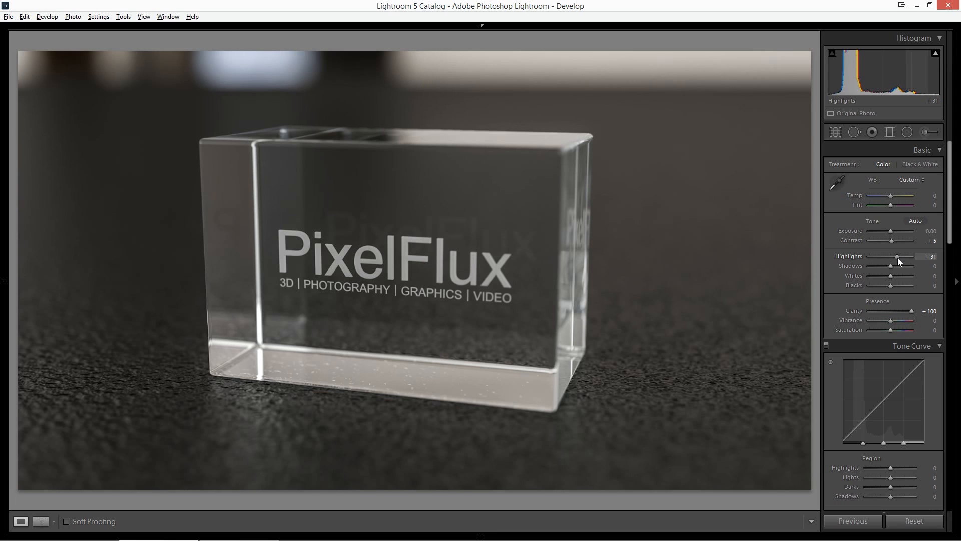
drag(905, 267, 873, 267)
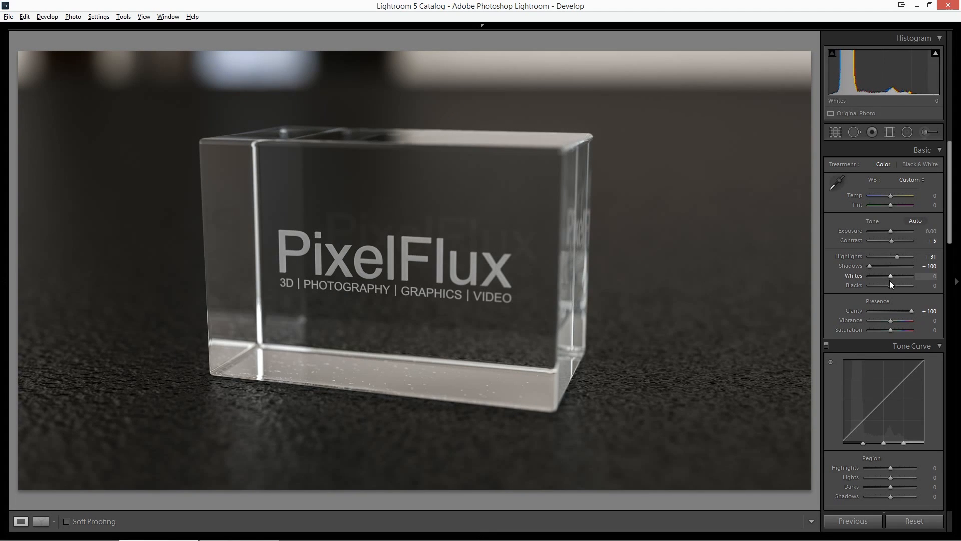
Deepen Blacks to -36, lift Whites to +36 and nudge Contrast up to +17
drag(891, 285, 870, 286)
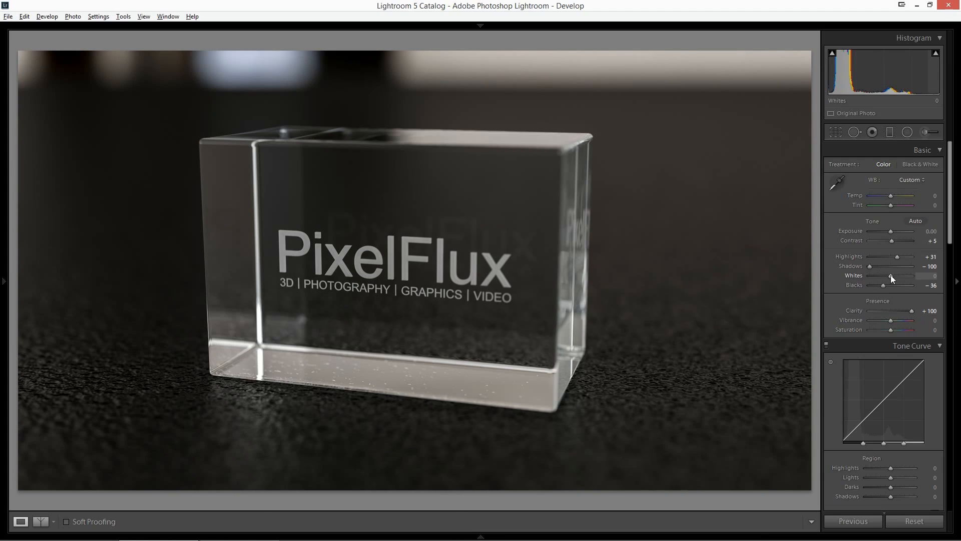
drag(883, 279, 900, 278)
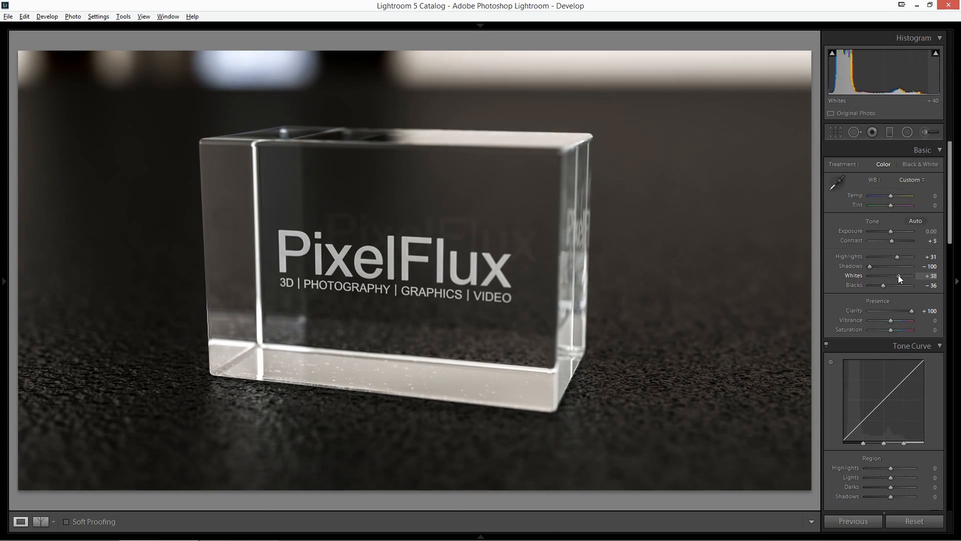
drag(902, 275, 899, 276)
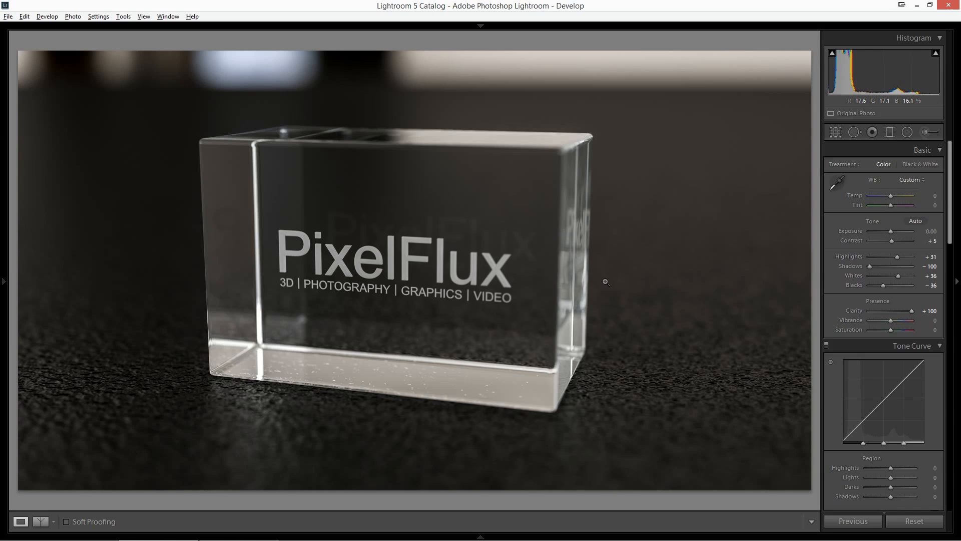
drag(888, 240, 895, 240)
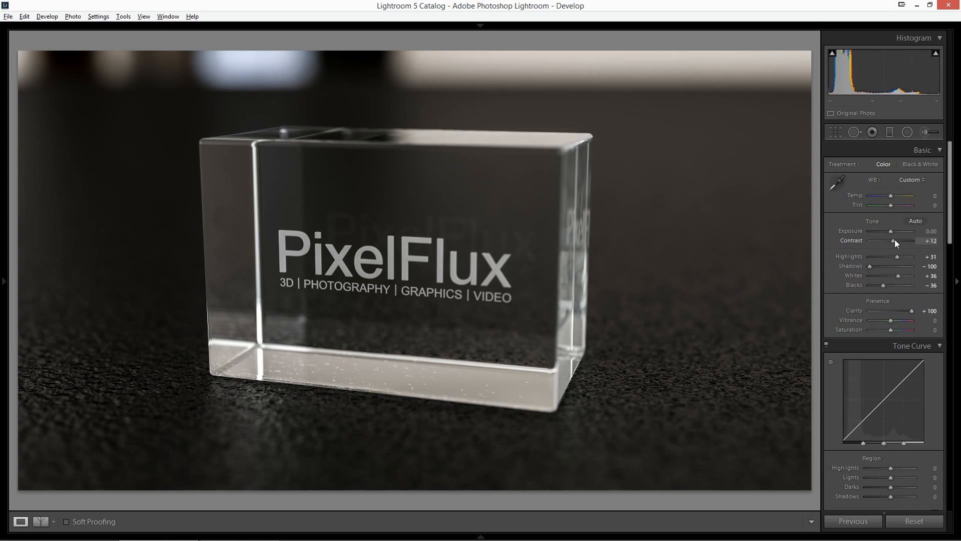
drag(891, 240, 896, 240)
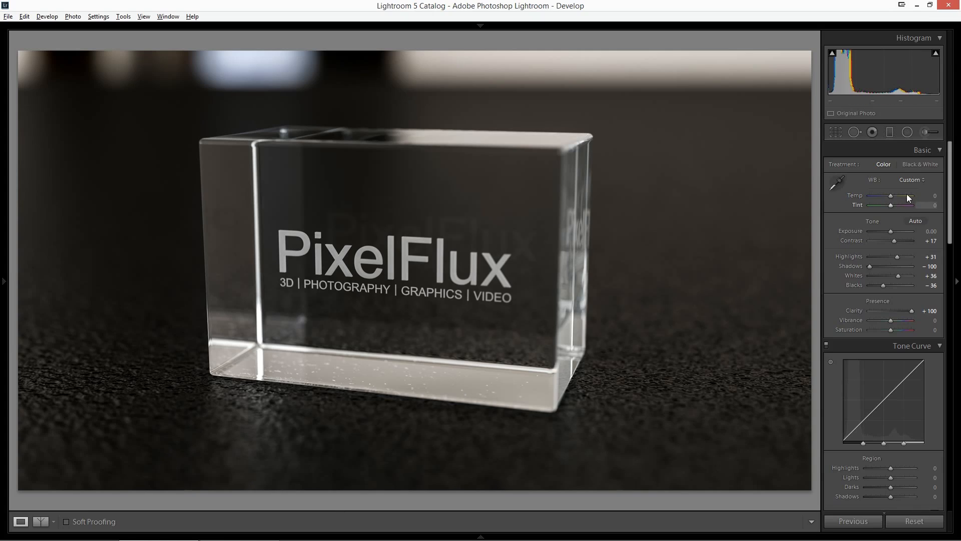
mouse_move(785, 257)
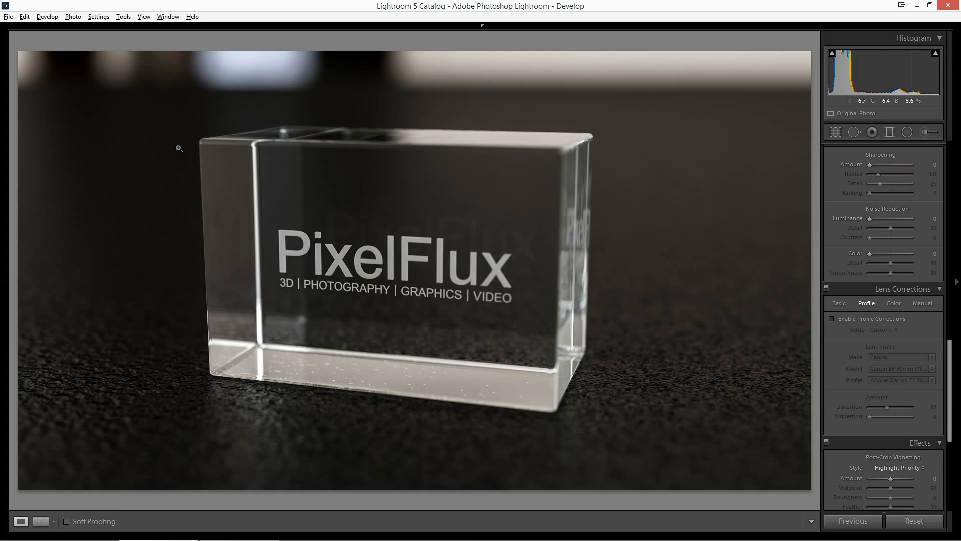
Enable lens profile corrections for the Canon EF 50mm and settle Distortion at 74
click(832, 318)
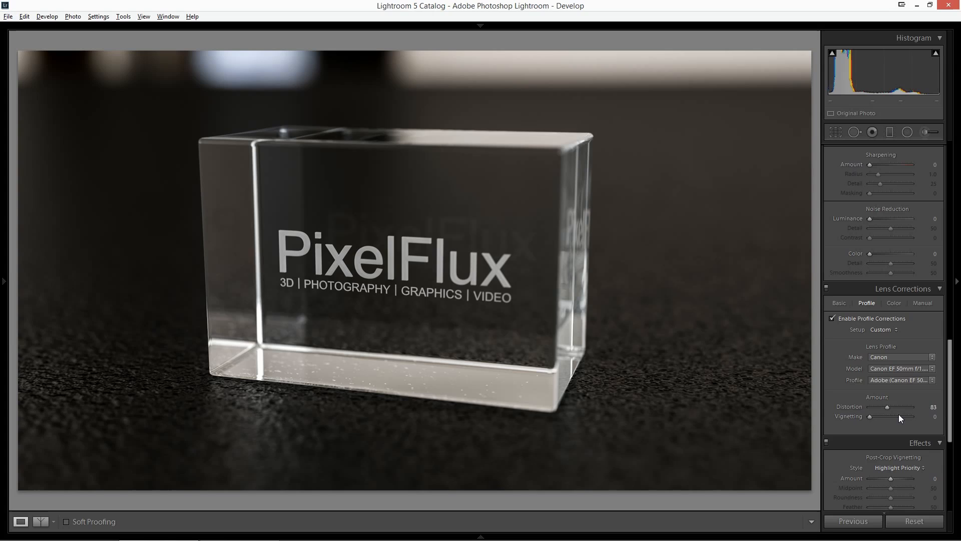
drag(895, 407, 914, 407)
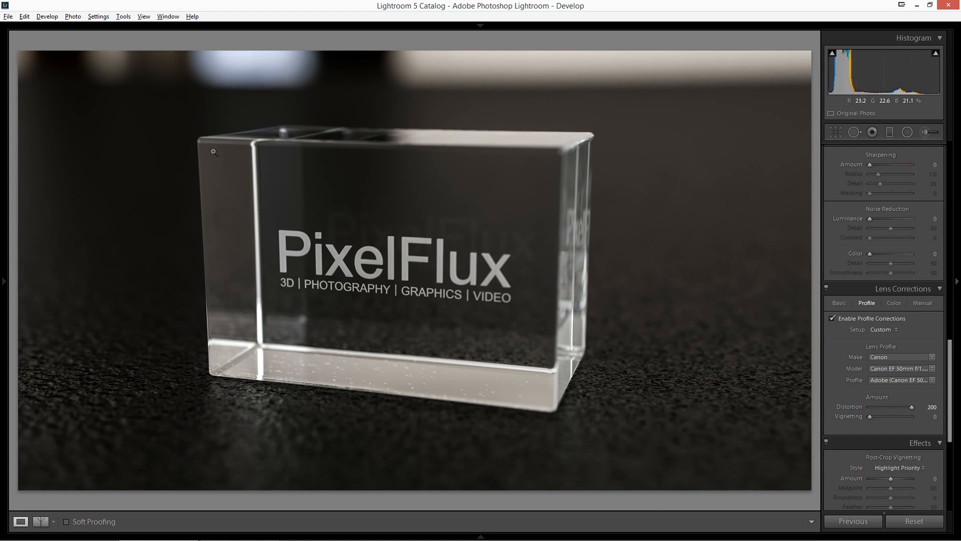
mouse_move(613, 106)
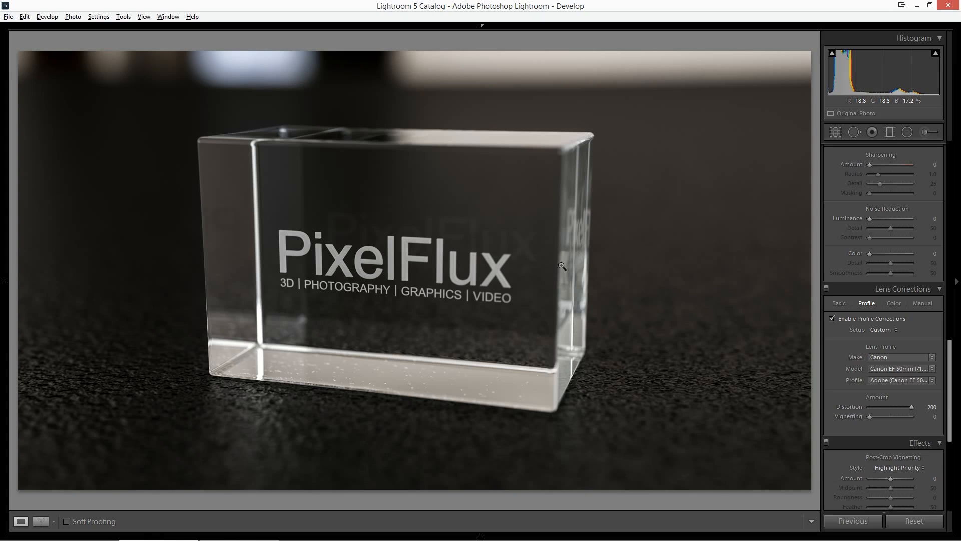
drag(925, 406, 888, 409)
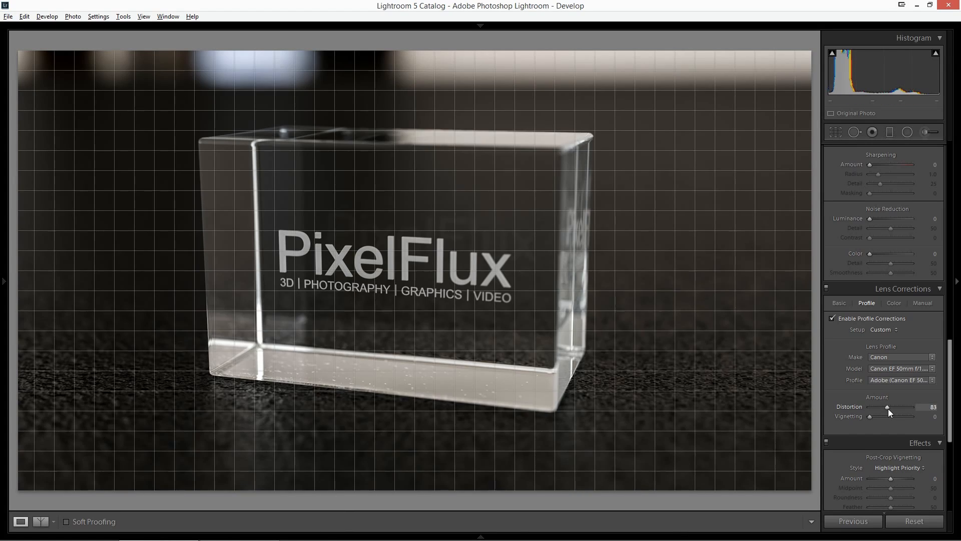
drag(903, 408, 886, 408)
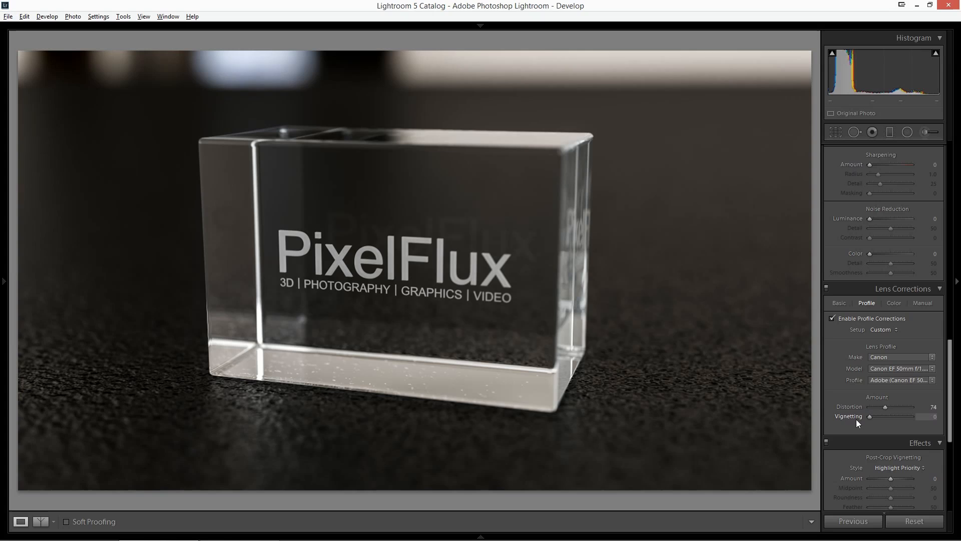
Push the lens Vignetting correction up to 100, then bring it back down to 0
drag(869, 417, 887, 417)
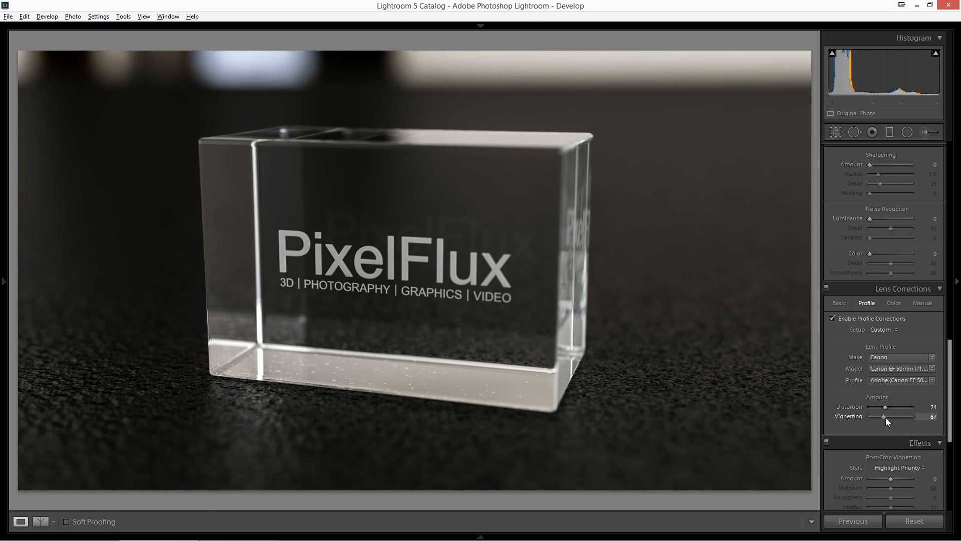
drag(886, 417, 911, 417)
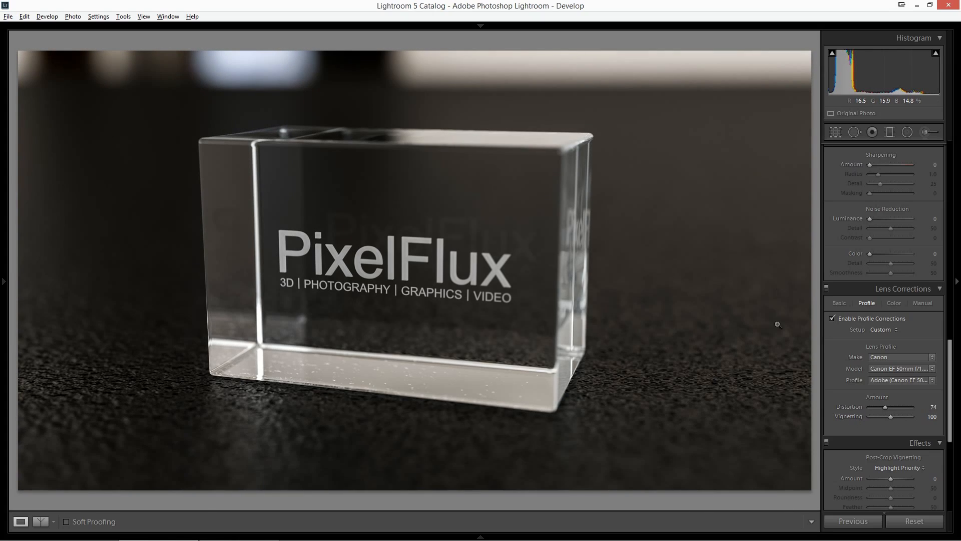
mouse_move(875, 429)
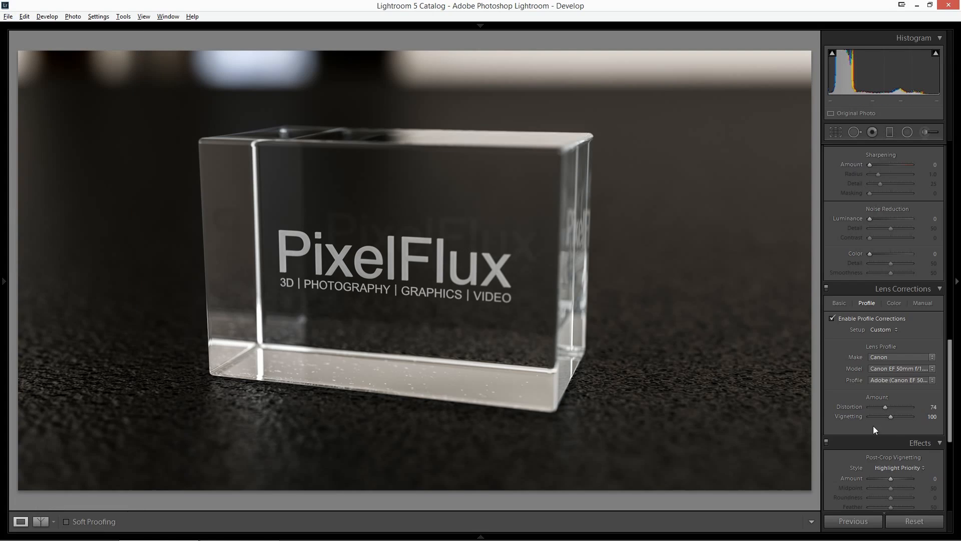
drag(910, 416, 883, 417)
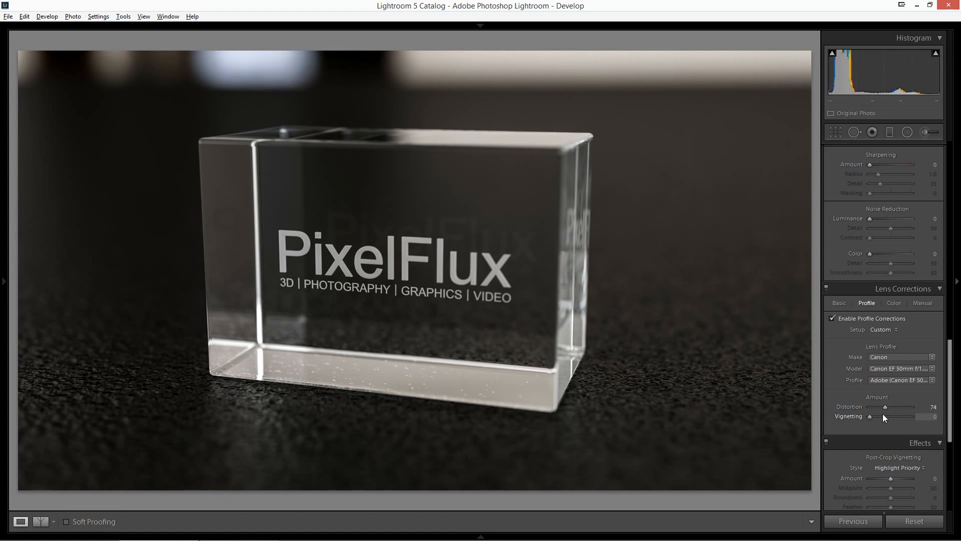
Add a post-crop vignette of -12 with Highlight Priority to darken the edges
scroll(down, 3)
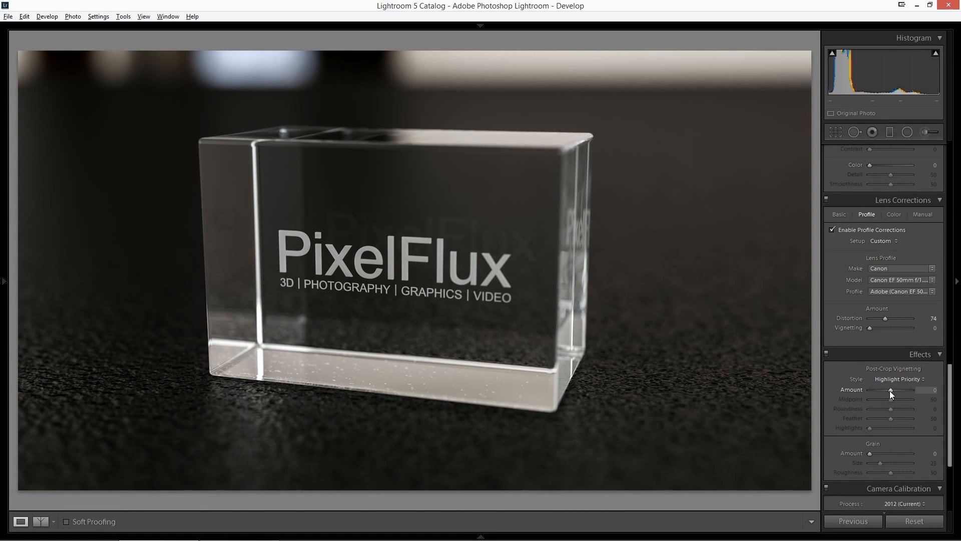
drag(907, 389, 888, 389)
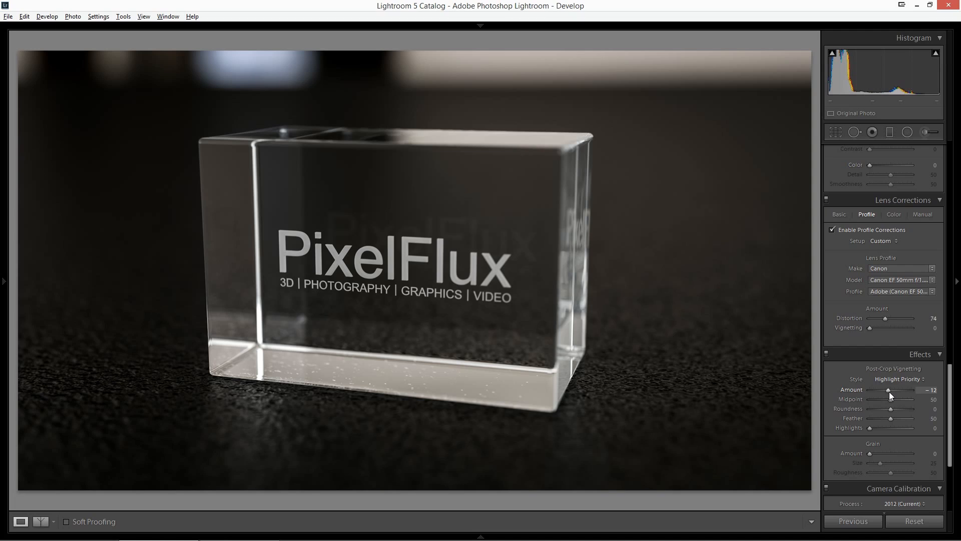
mouse_move(887, 392)
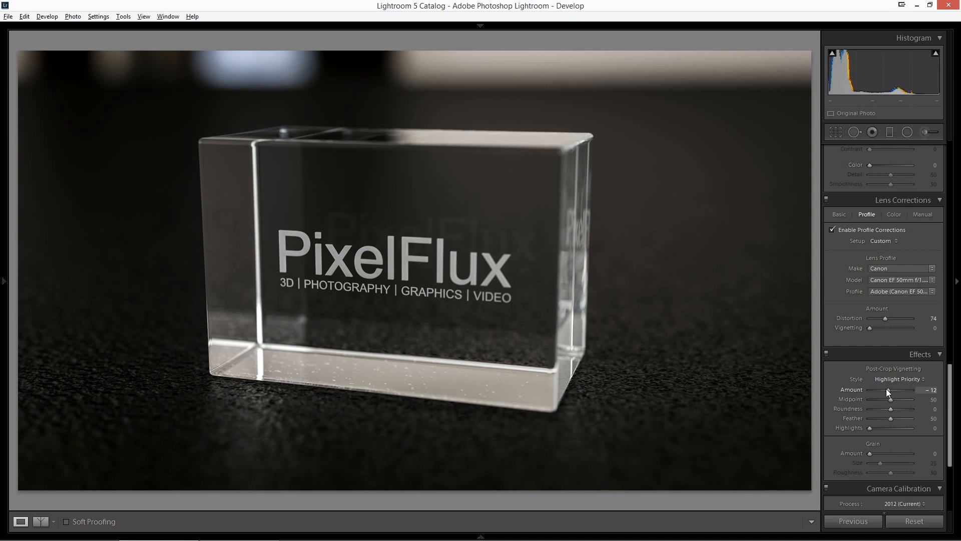
drag(890, 392, 888, 392)
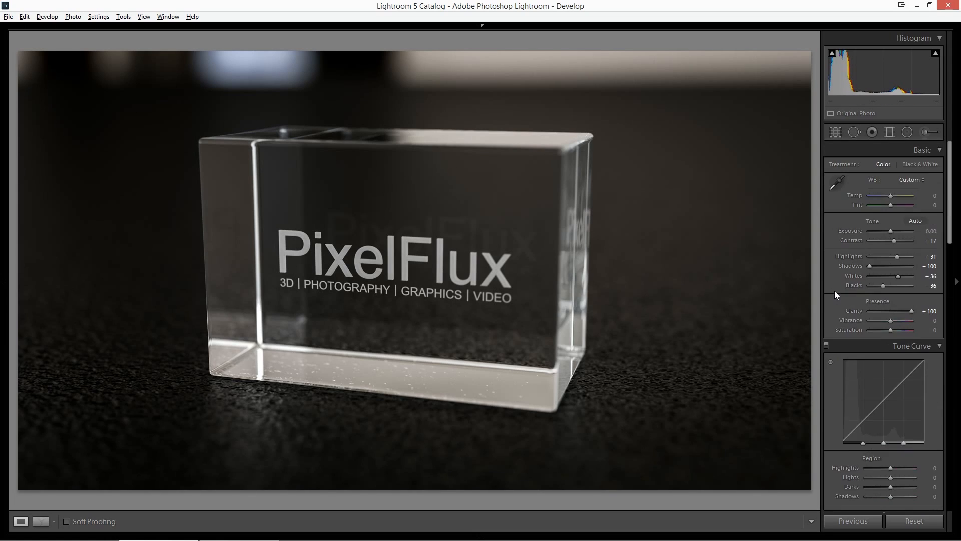
mouse_move(906, 196)
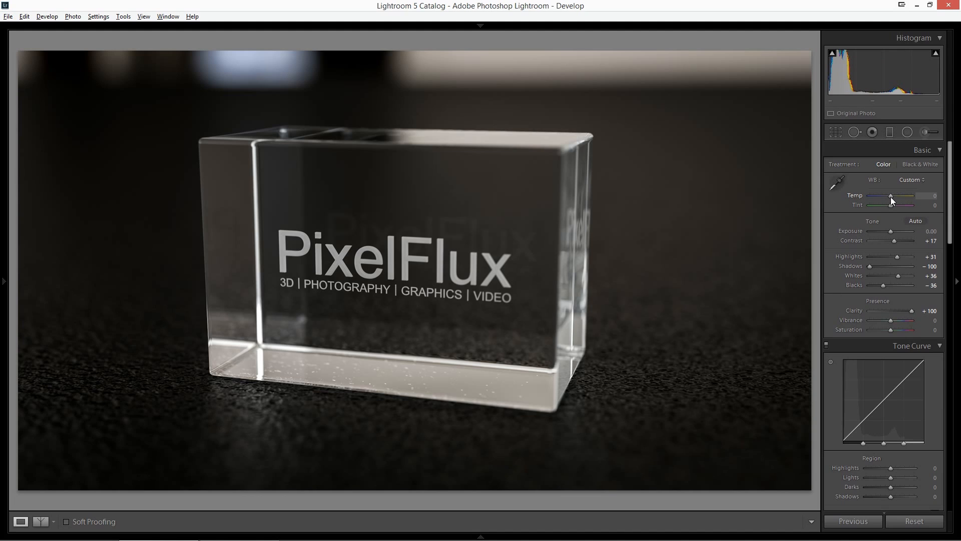
Cool the white balance by dragging Temp down to -7
drag(892, 195, 889, 195)
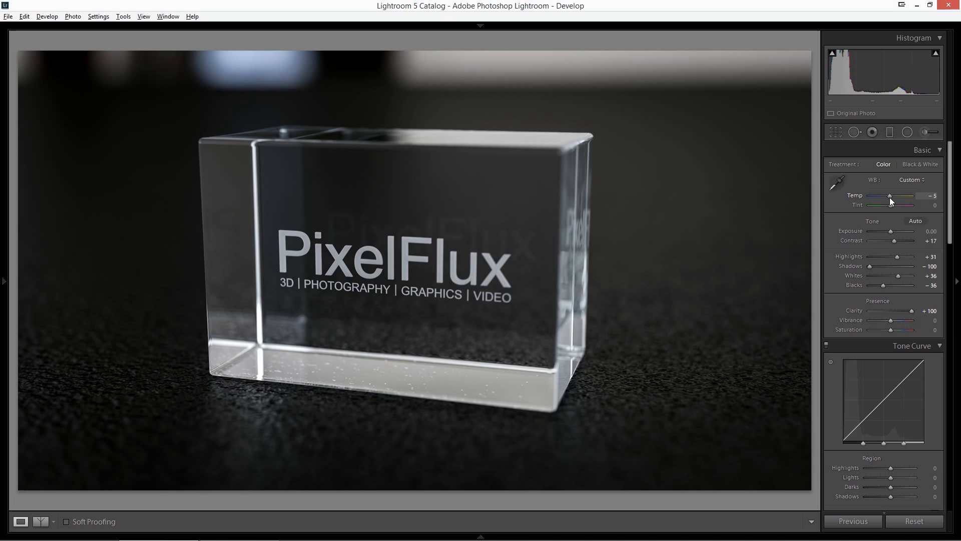
drag(892, 196, 888, 197)
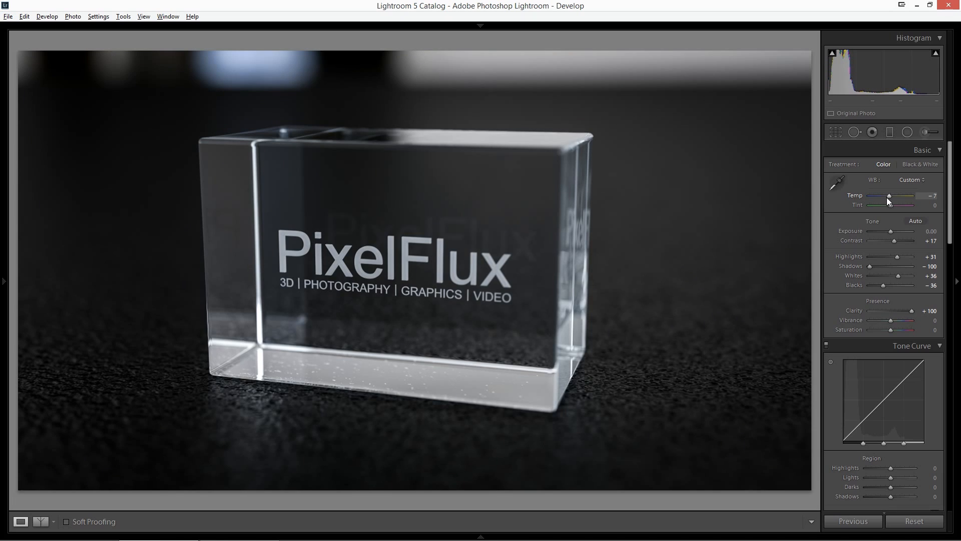
mouse_move(362, 248)
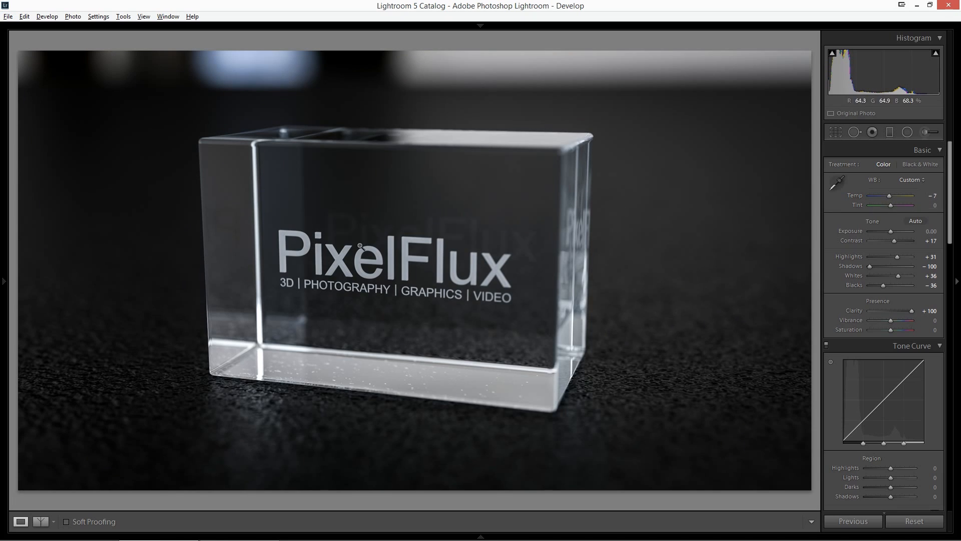
In HSL Saturation, push Blue to +100 and Aqua to +64
scroll(down, 3)
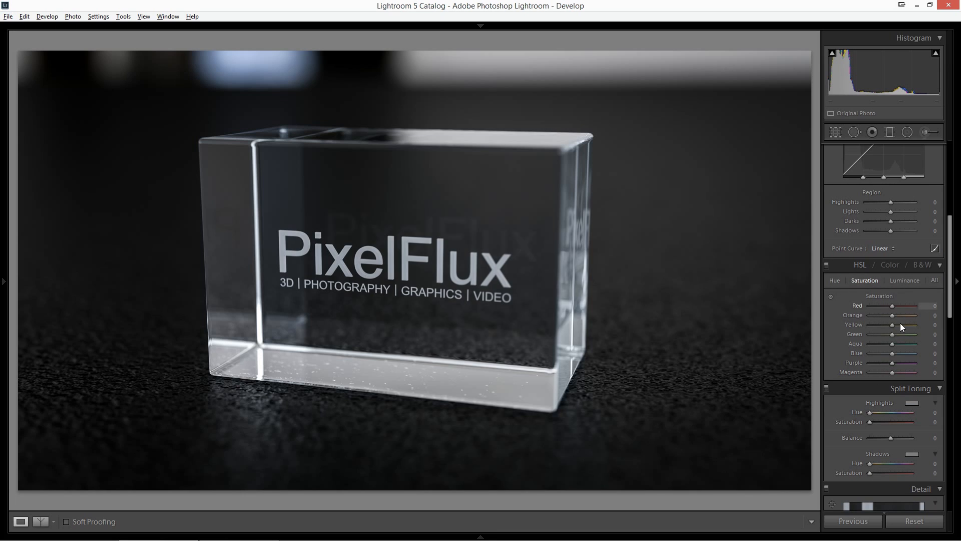
drag(889, 353, 913, 354)
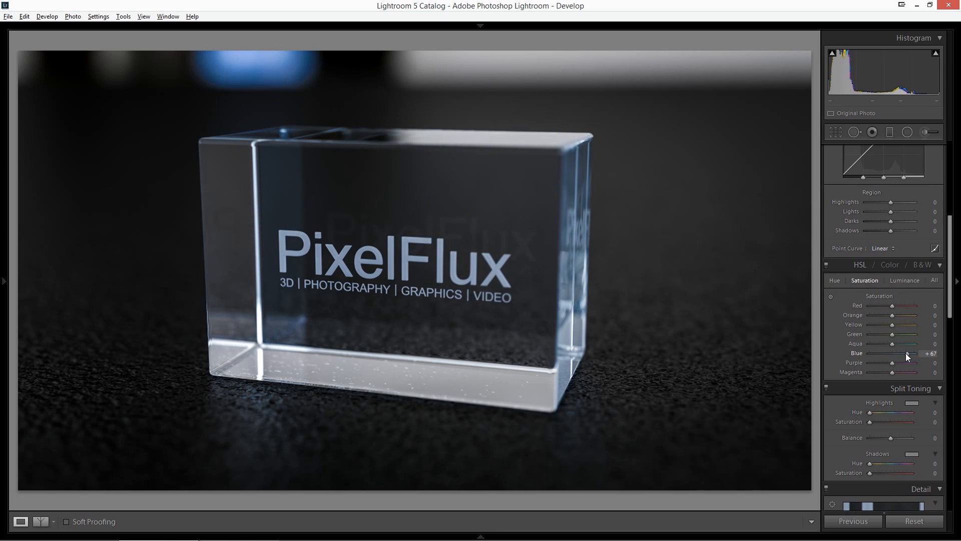
drag(907, 353, 913, 353)
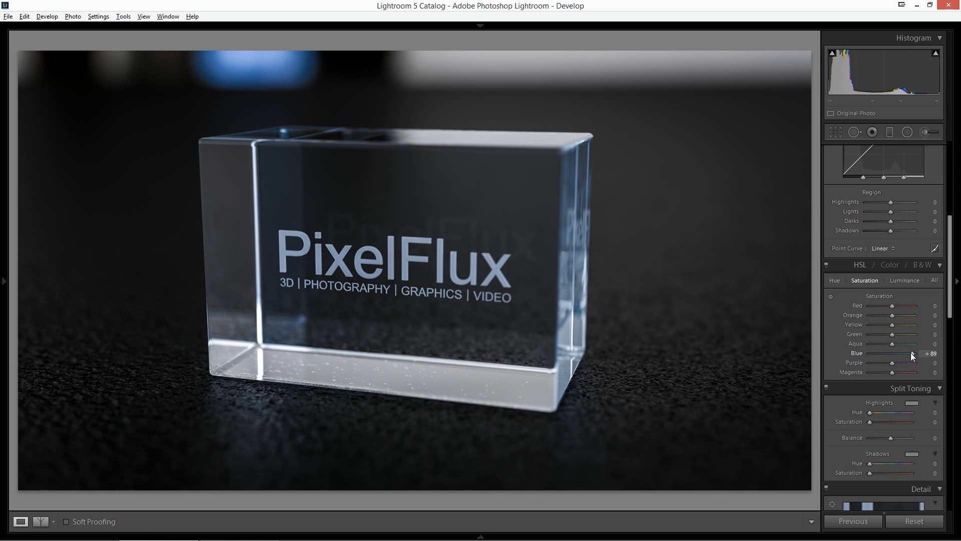
mouse_move(779, 271)
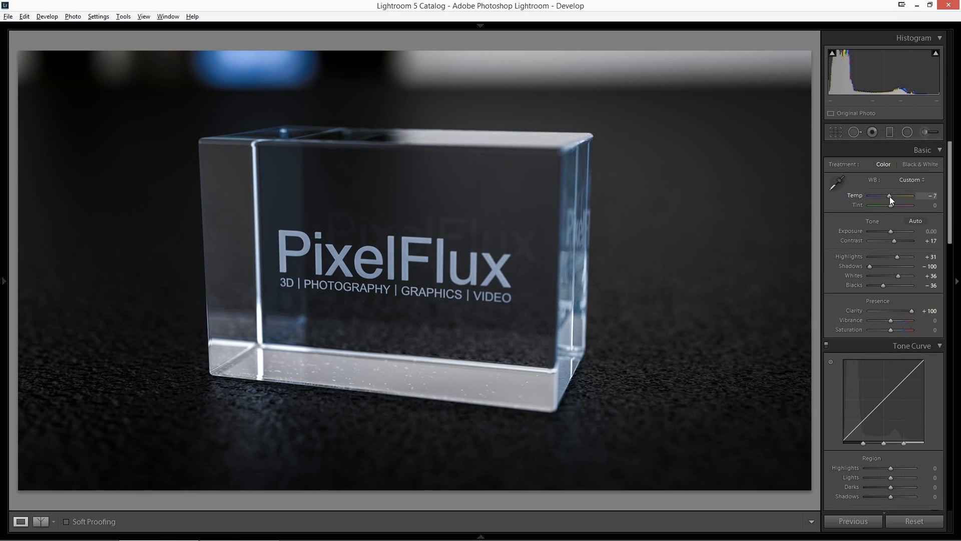
drag(904, 195, 913, 195)
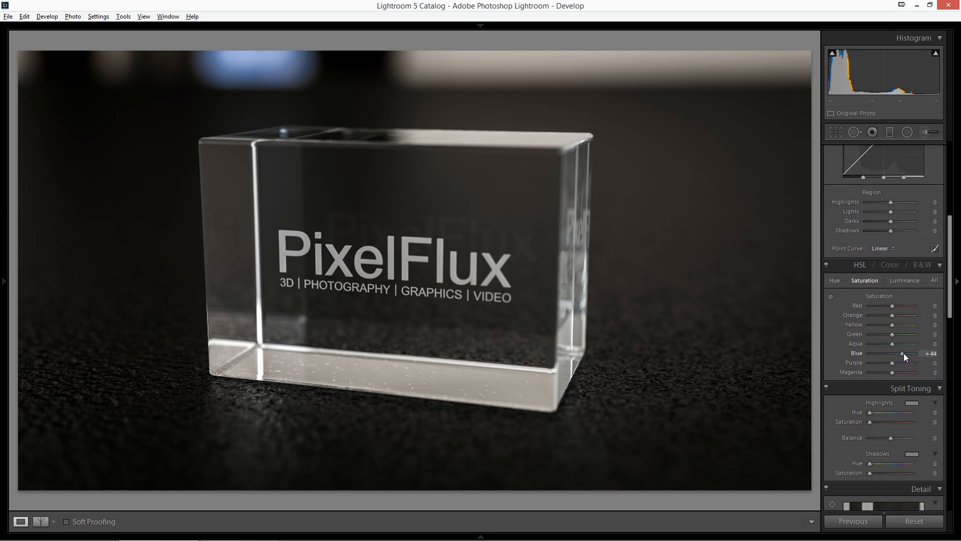
drag(901, 354, 916, 354)
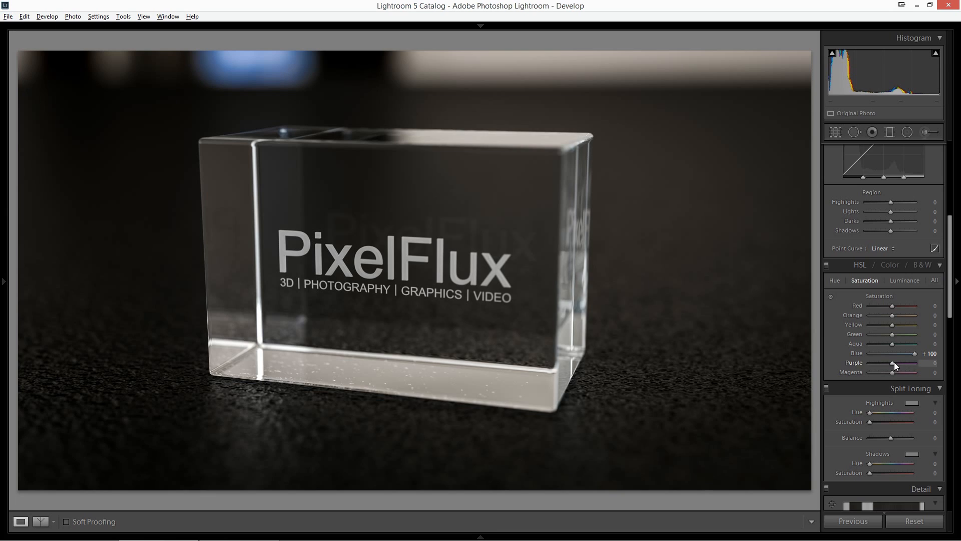
drag(894, 344, 915, 343)
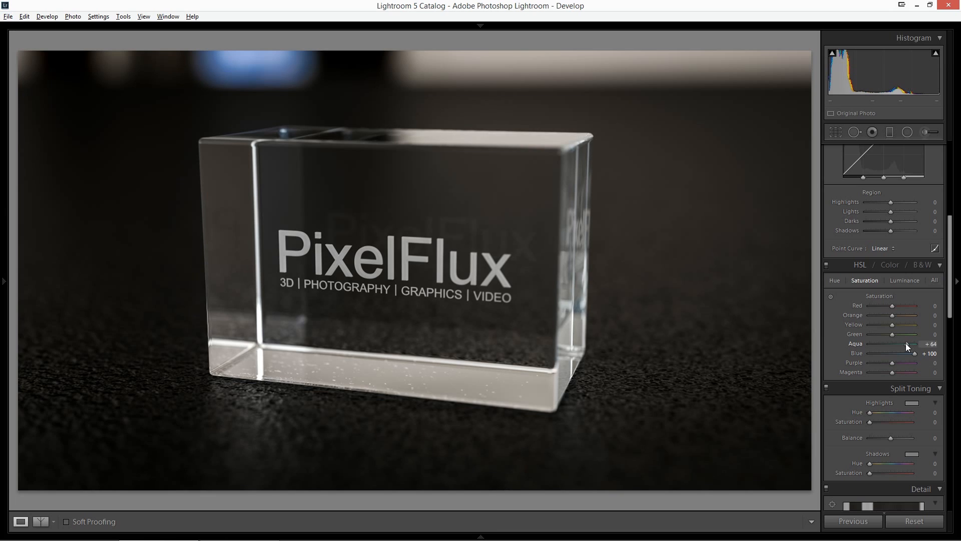
Switch to HSL Luminance and lift Blue to +31
click(904, 281)
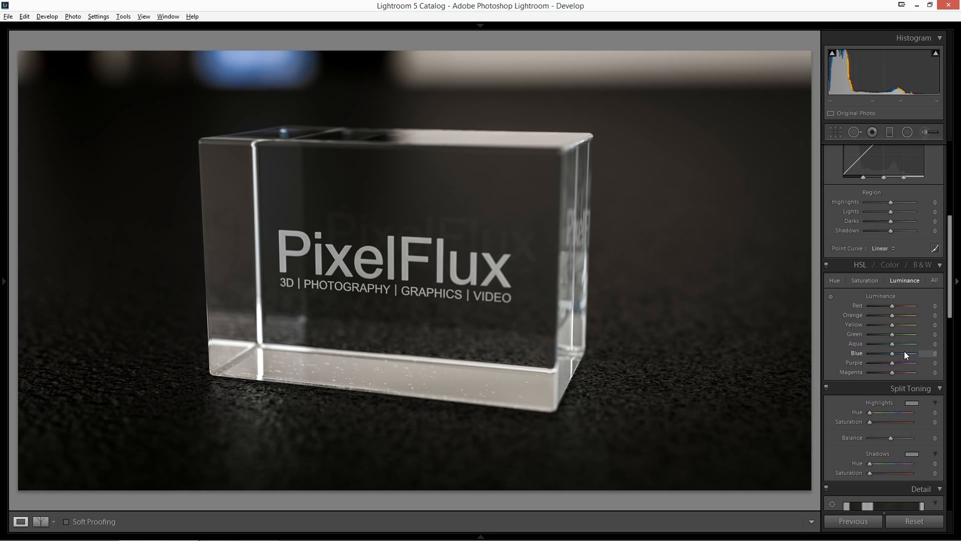
drag(892, 354, 900, 353)
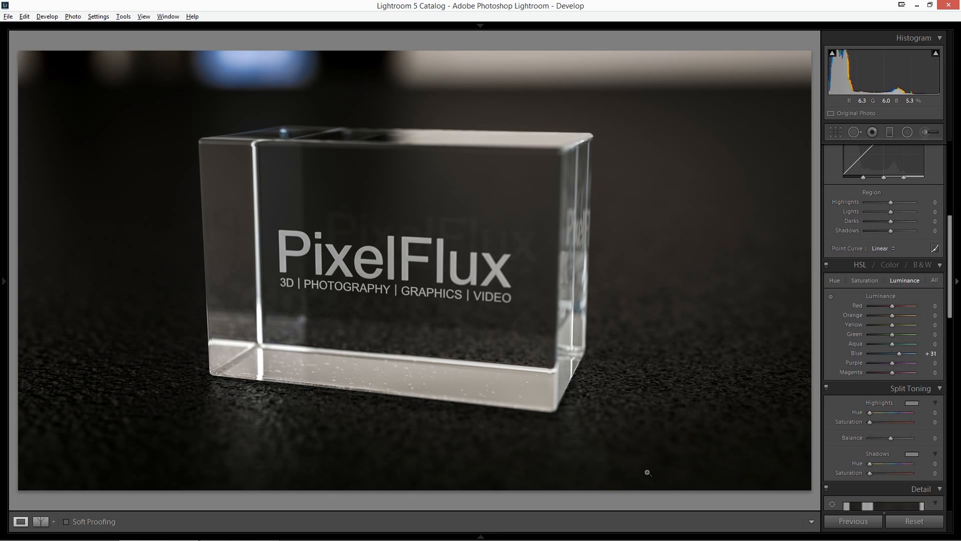
mouse_move(586, 293)
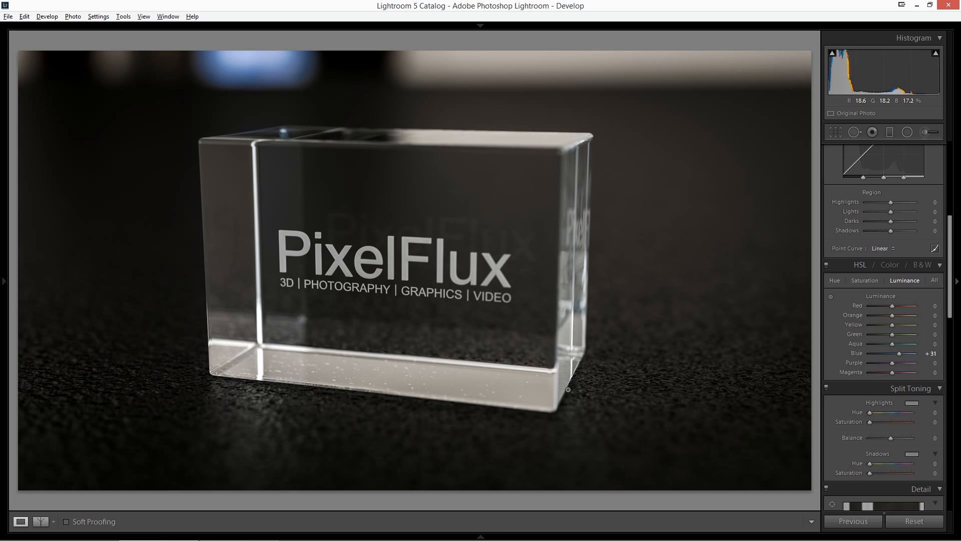
mouse_move(584, 160)
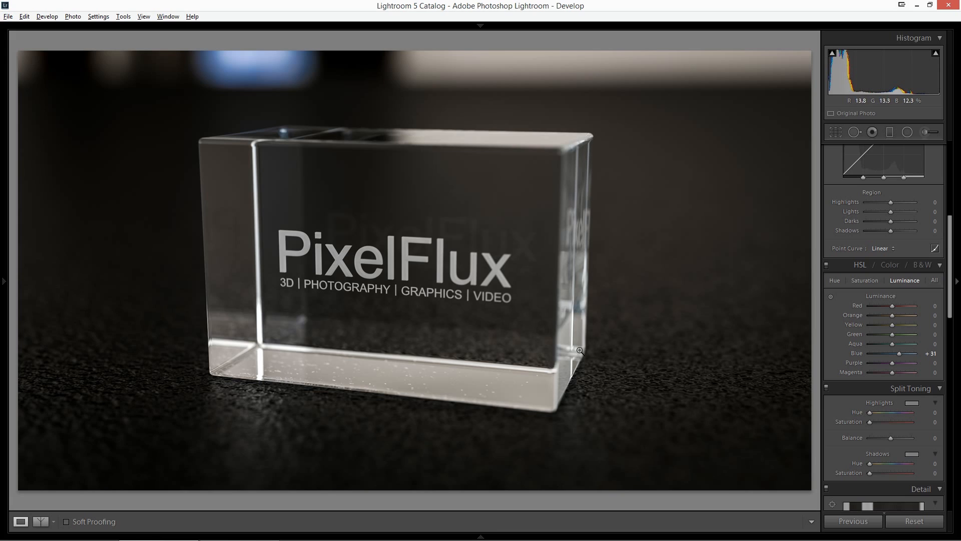
mouse_move(871, 221)
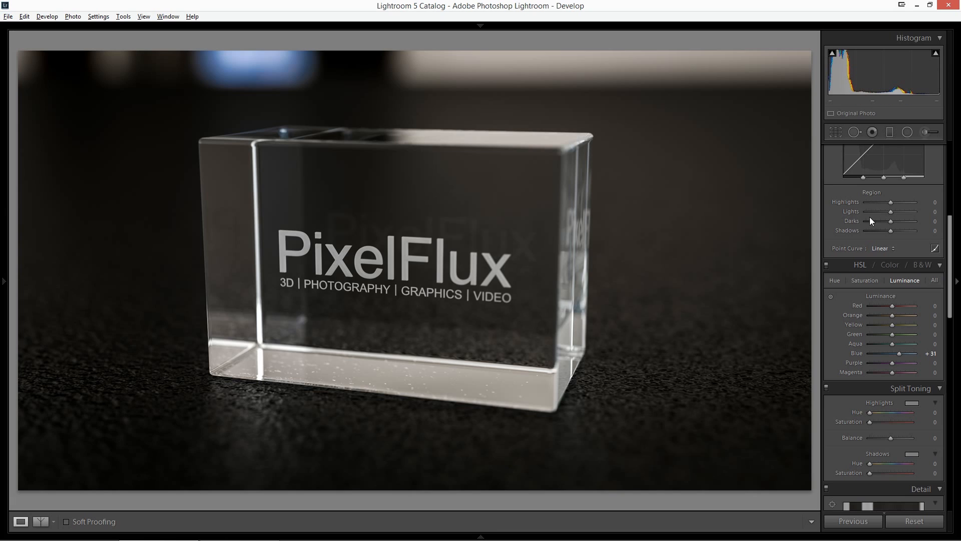
mouse_move(924, 132)
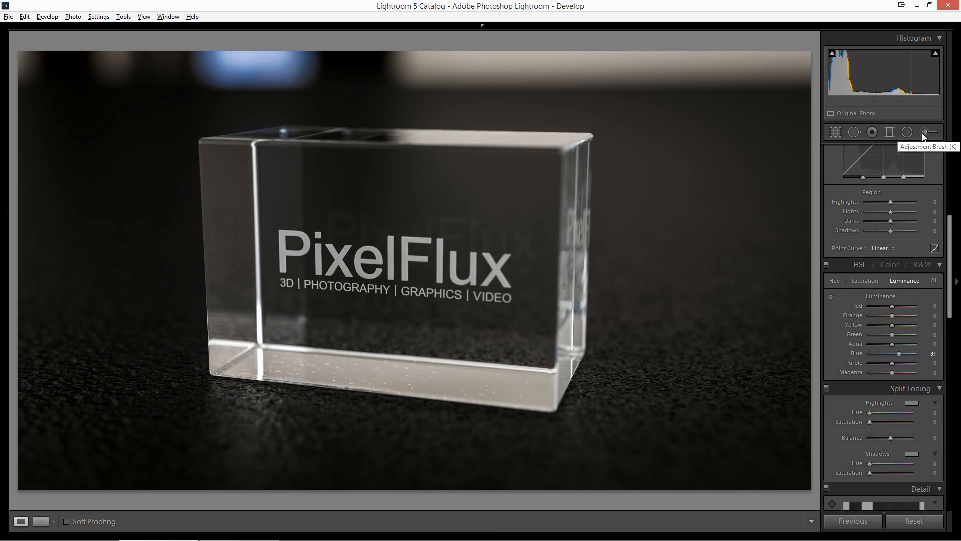
Start an Adjustment Brush at Temp -26 and paint a blue tint down the glass block's right edge
click(927, 132)
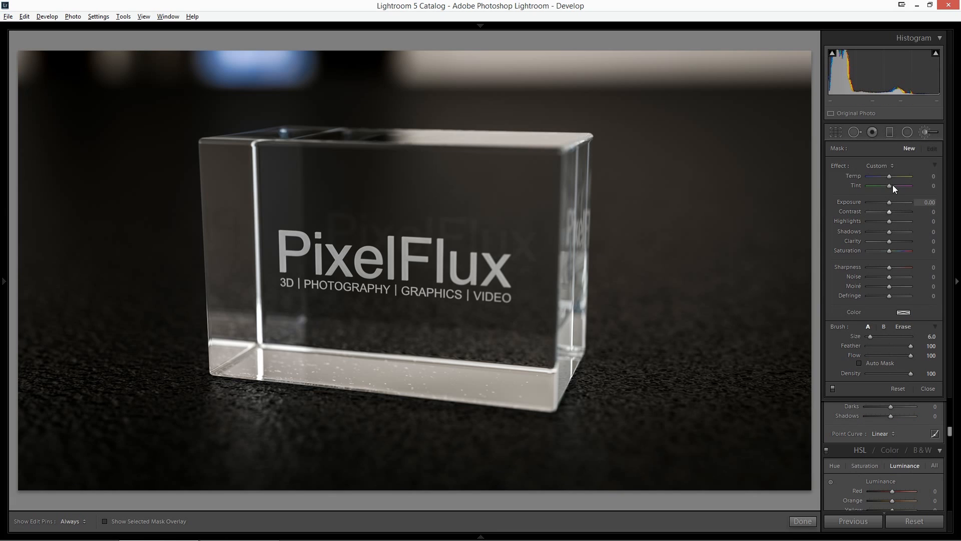
drag(893, 186, 888, 186)
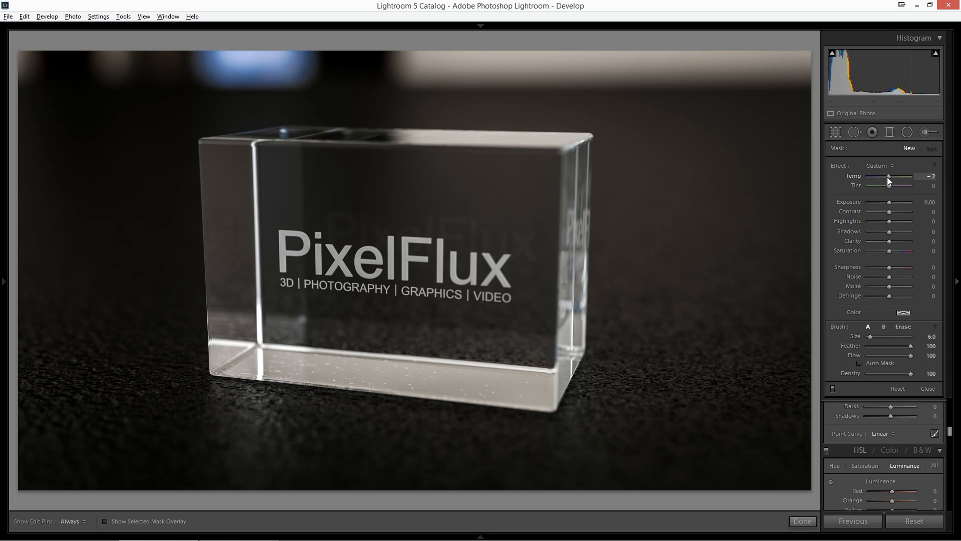
drag(888, 180, 877, 181)
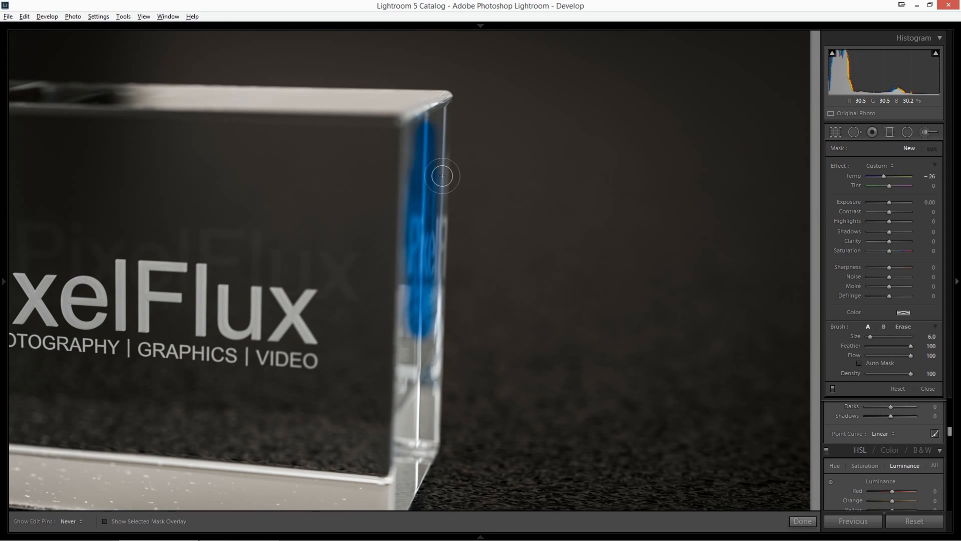
drag(441, 177, 431, 441)
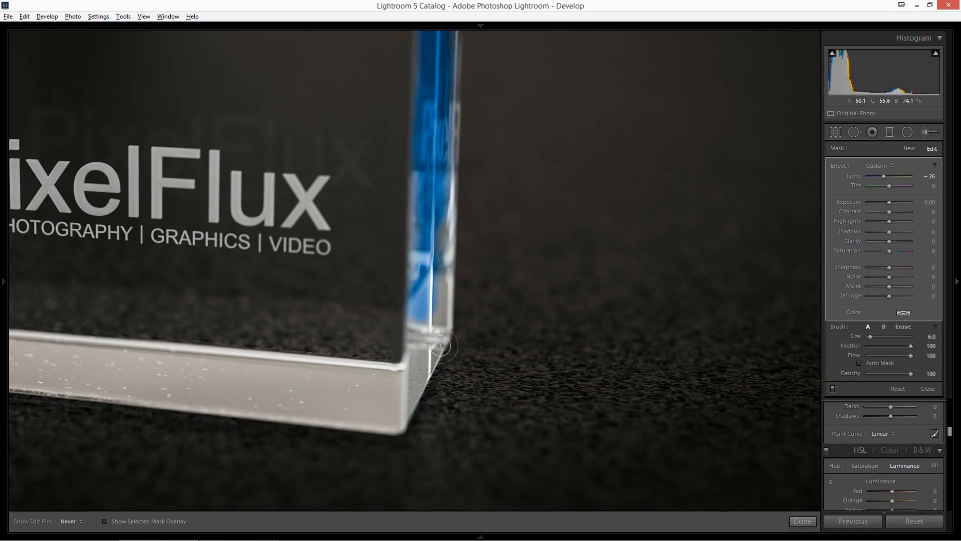
drag(440, 346, 456, 232)
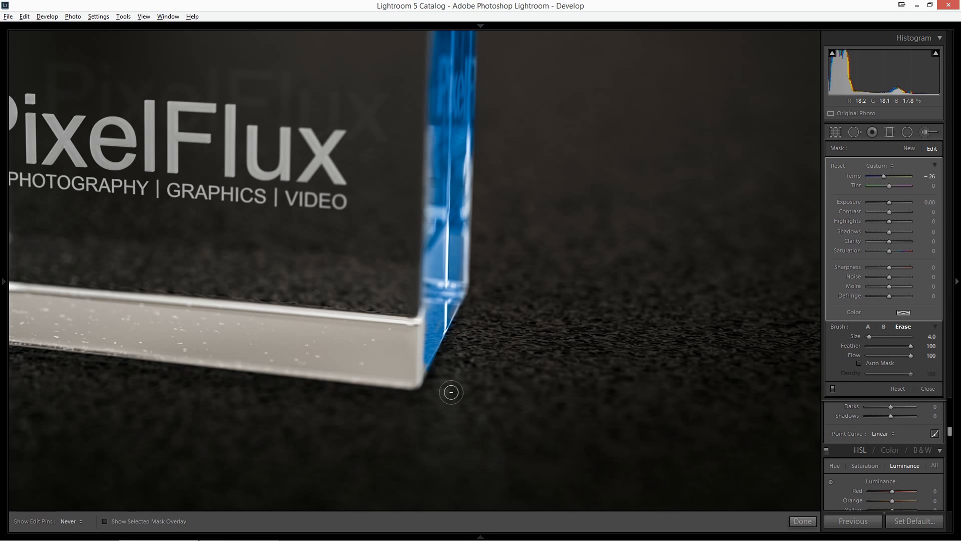
mouse_move(461, 370)
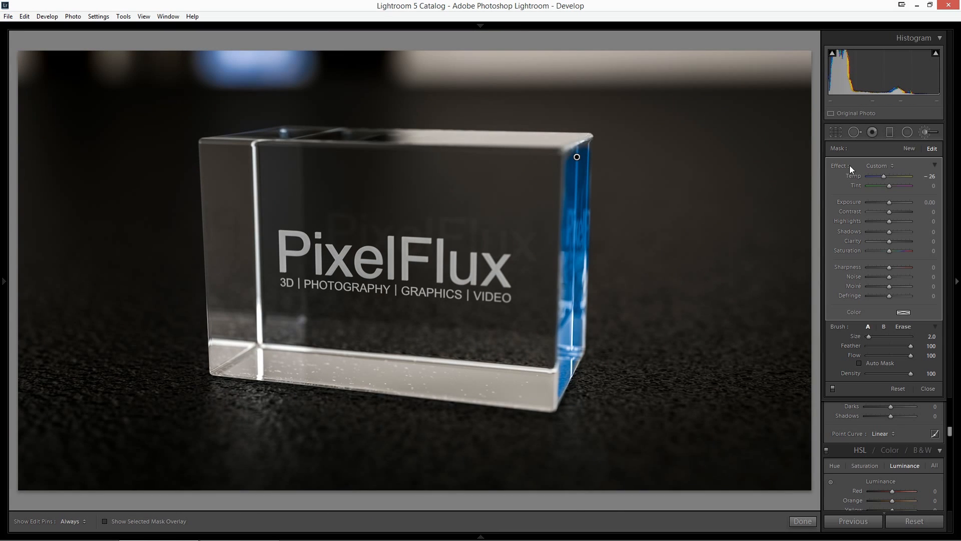
Soften the painted glow to Temp -12 with Exposure +0.48 for a subtler, brighter blue
drag(876, 176, 886, 176)
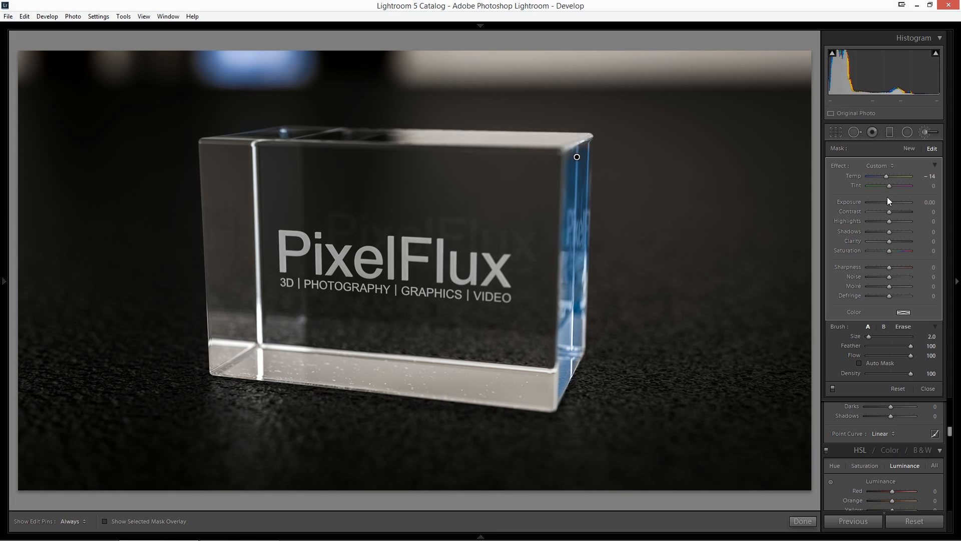
drag(877, 201, 893, 202)
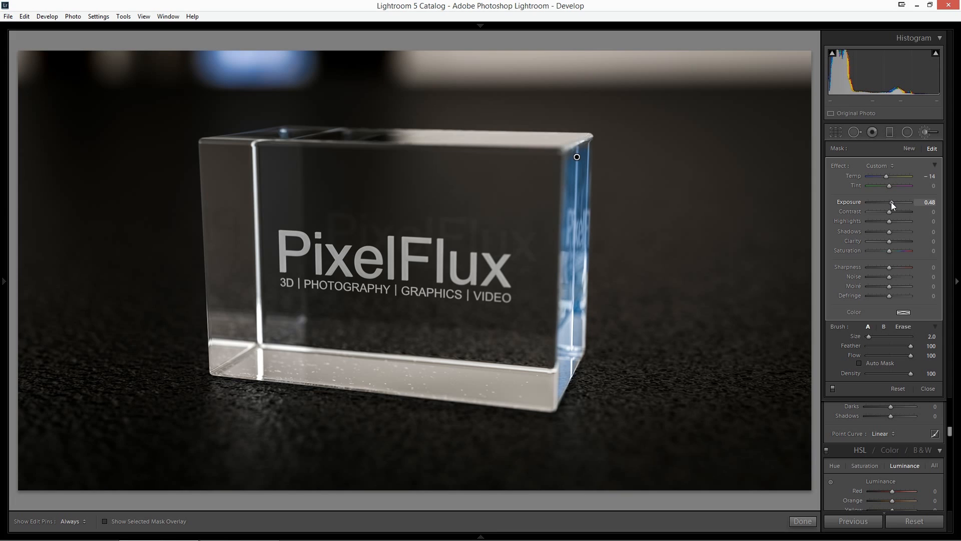
mouse_move(892, 180)
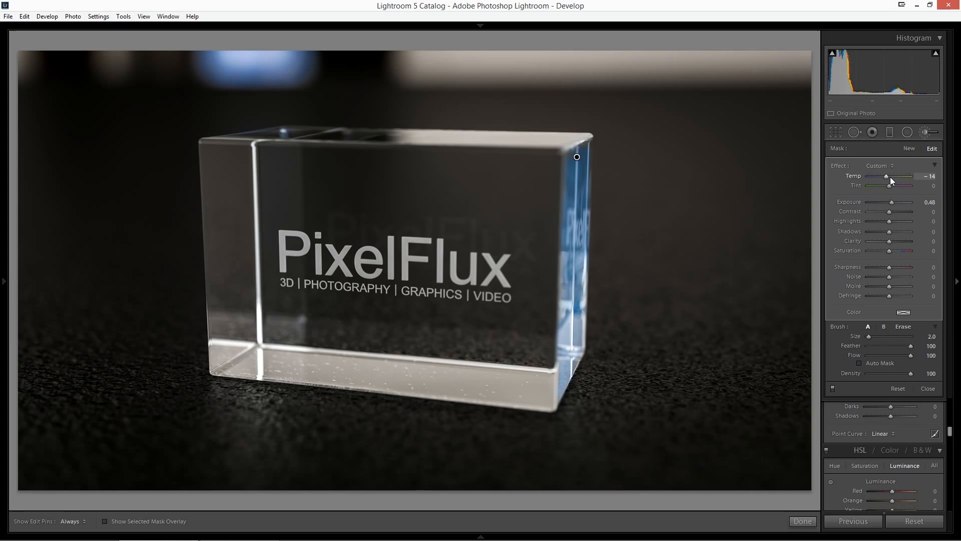
drag(886, 176, 884, 176)
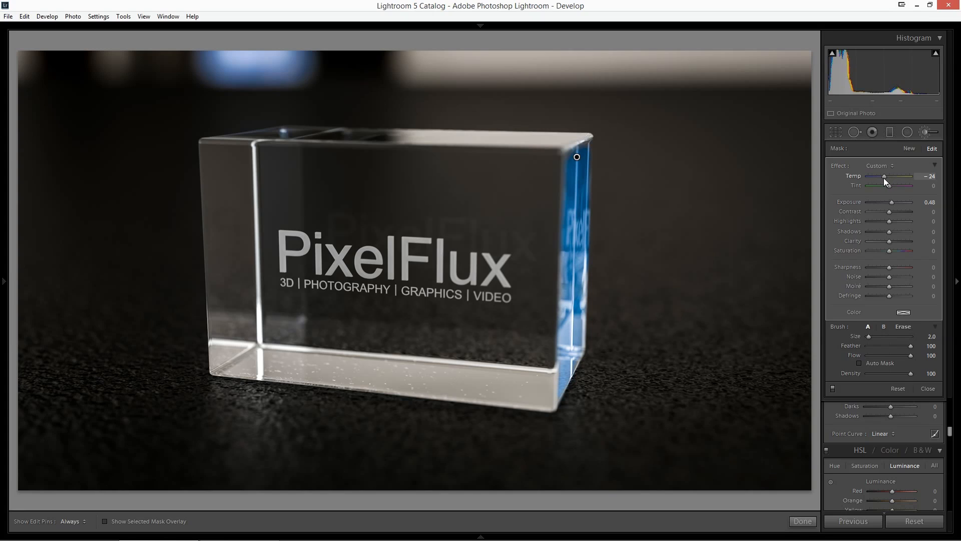
drag(885, 176, 892, 176)
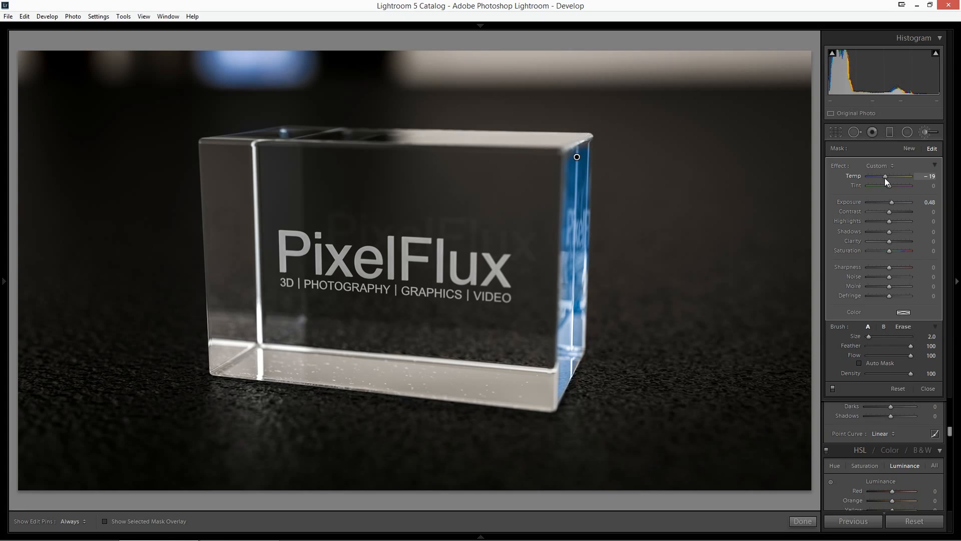
drag(885, 176, 889, 176)
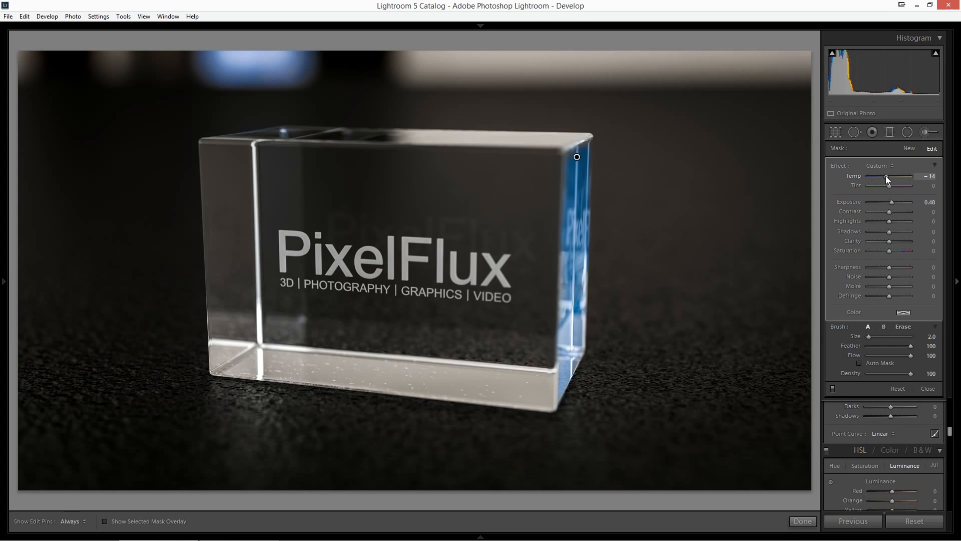
drag(887, 177, 892, 177)
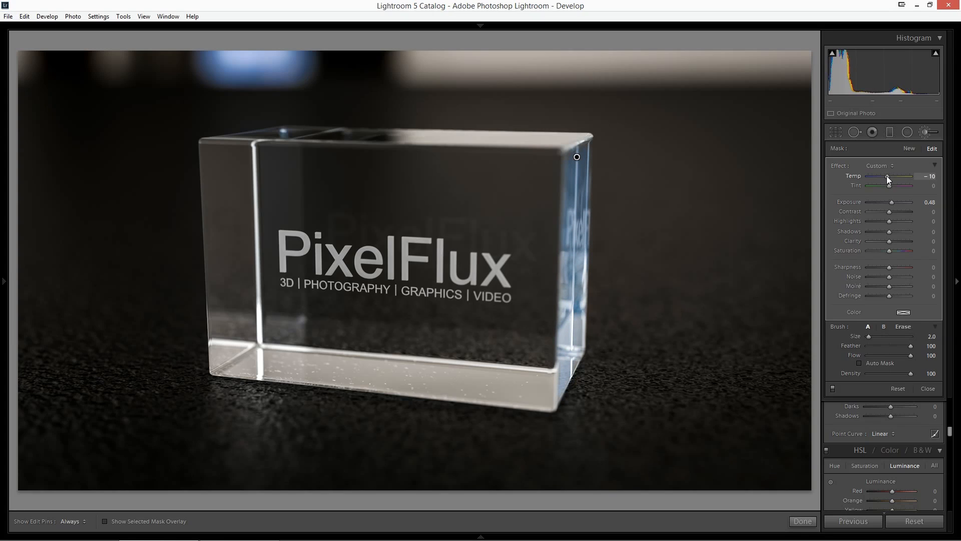
drag(889, 180, 887, 180)
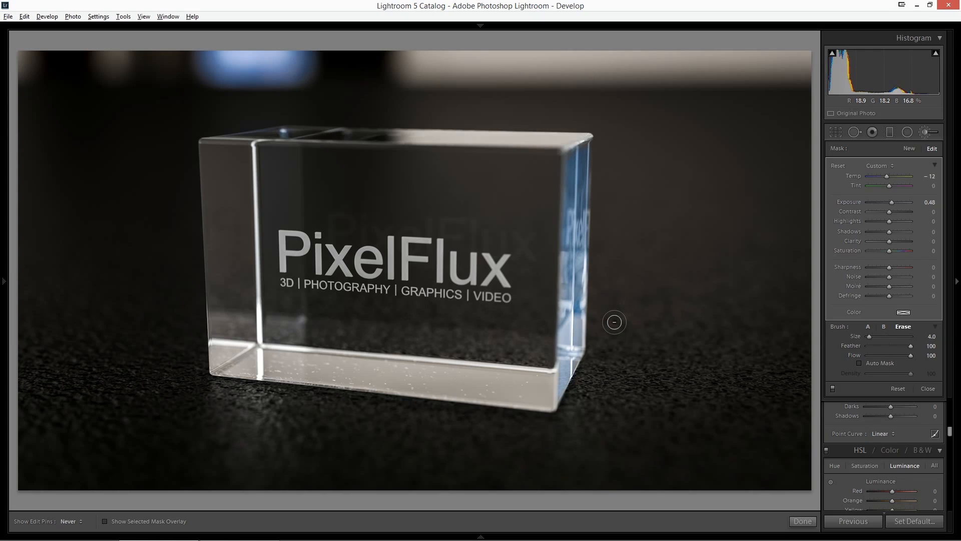
mouse_move(608, 170)
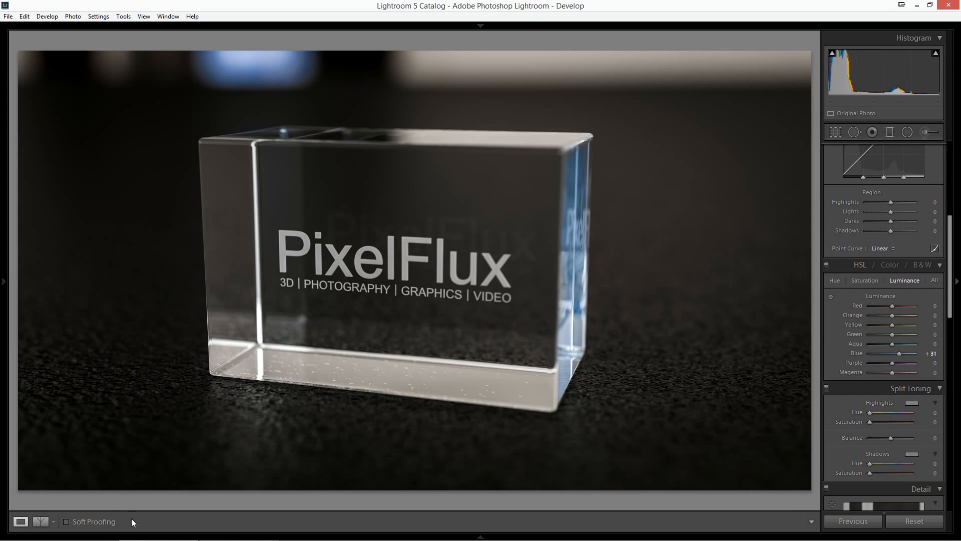
Toggle the Before/After comparison, ending with original and graded render stacked vertically
click(39, 521)
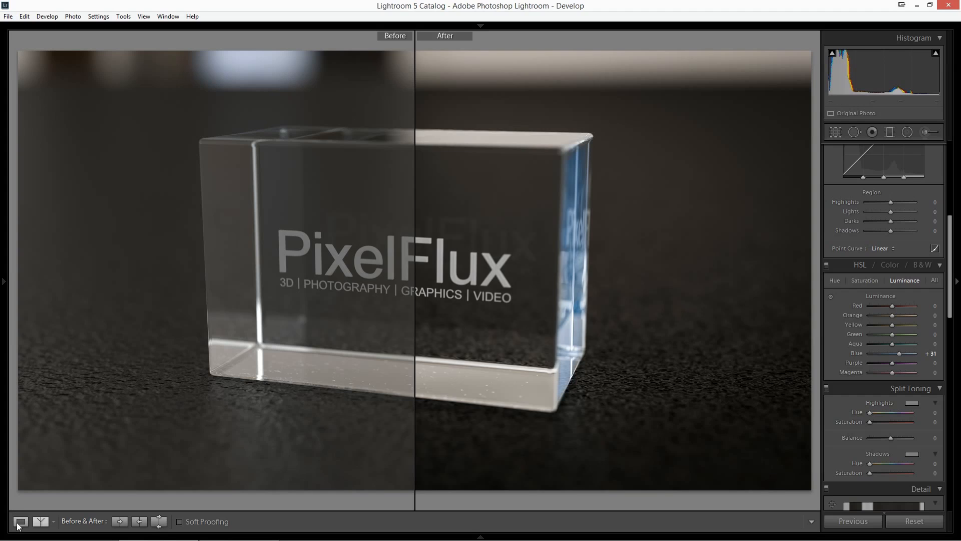
click(20, 522)
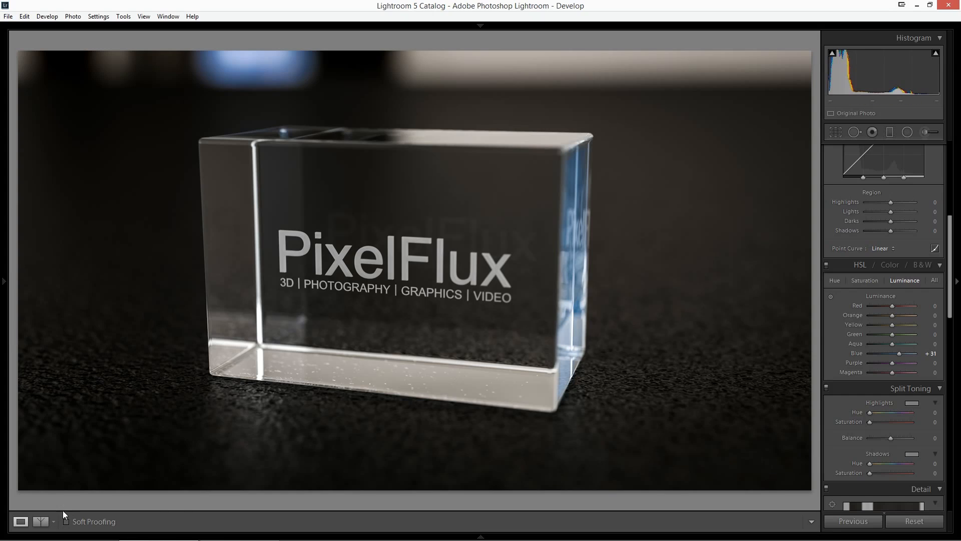
click(39, 522)
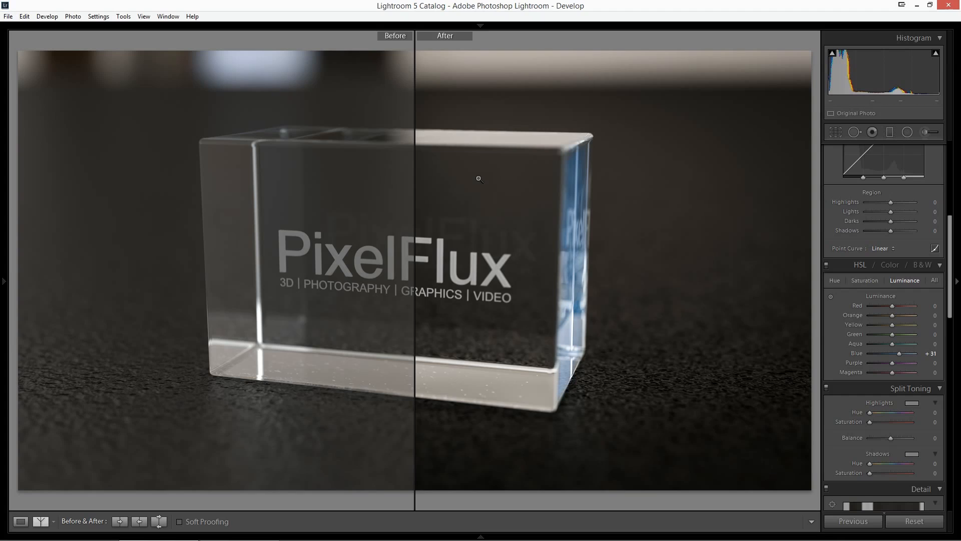
click(39, 522)
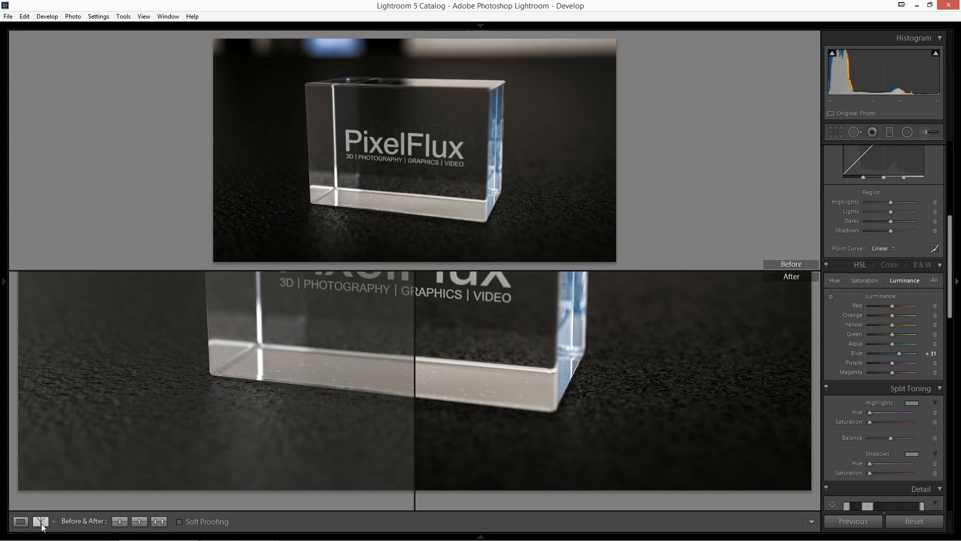